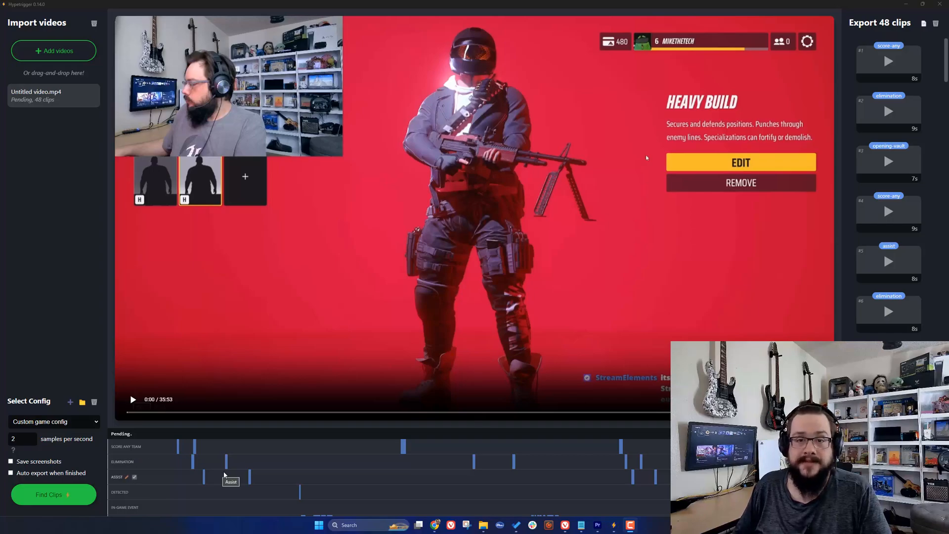
mouse_move(361, 454)
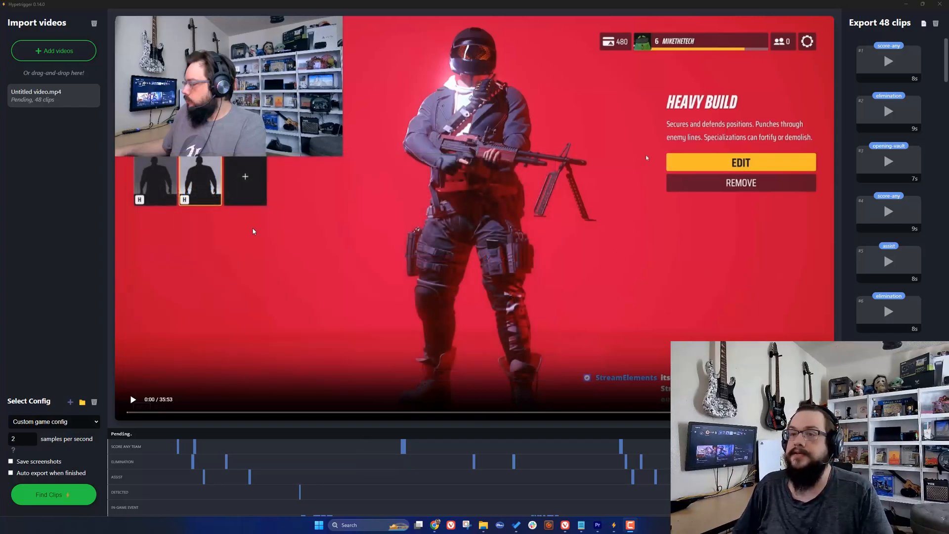
mouse_move(303, 214)
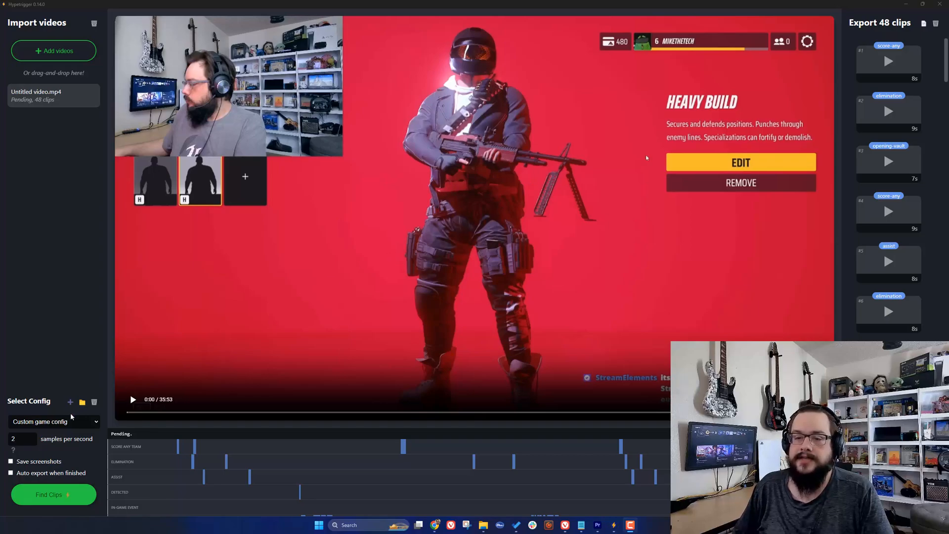
Select THE FINALS from the game config list.
click(54, 421)
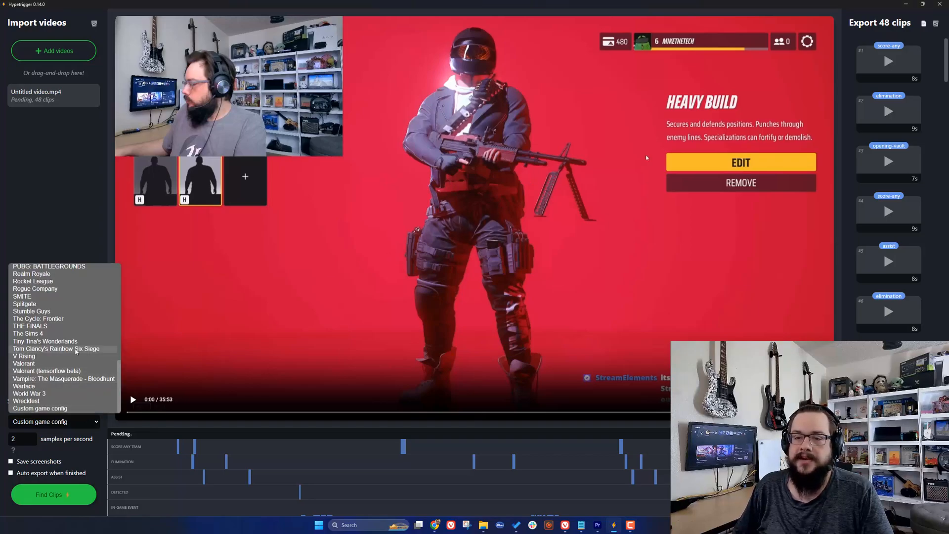
click(30, 326)
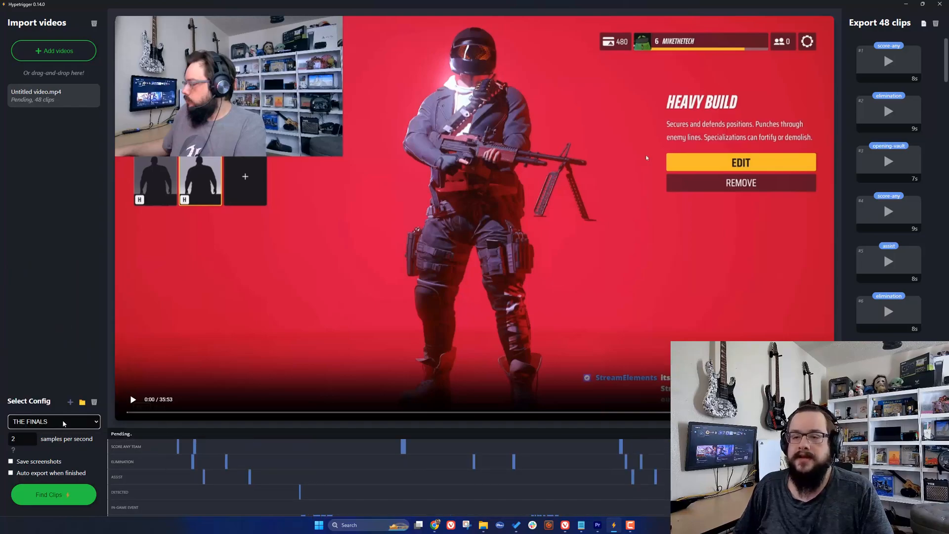
Create a new config with ID thefinalsbeta and name THE FINALS beta.
click(70, 403)
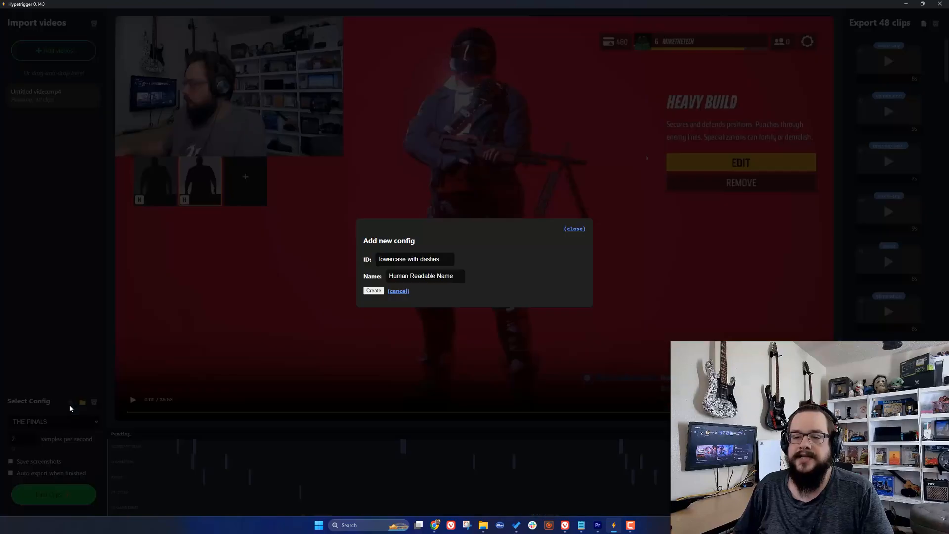
mouse_move(528, 265)
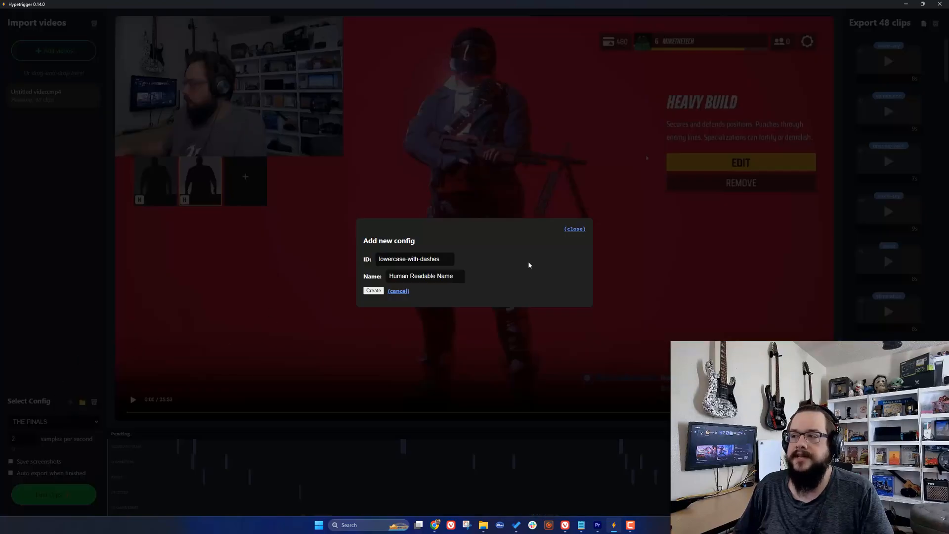
click(398, 291)
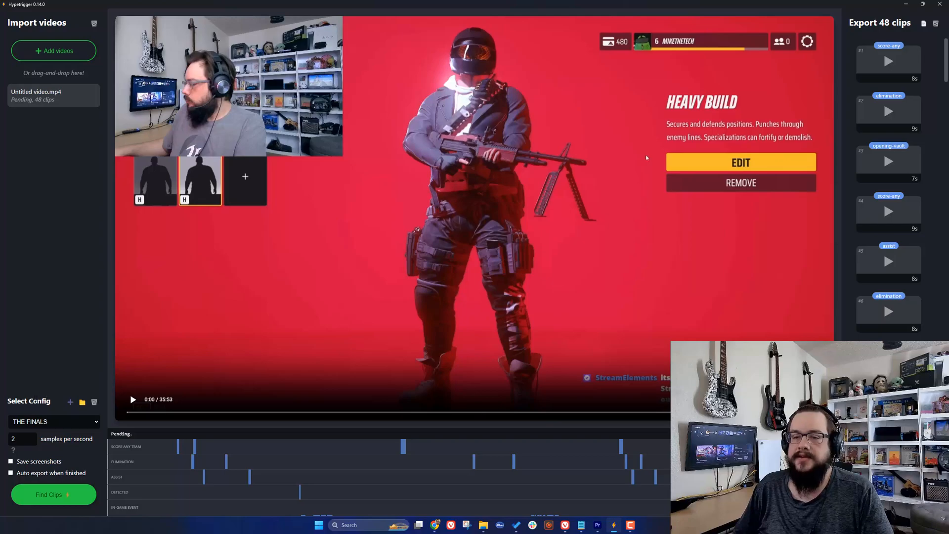
click(70, 403)
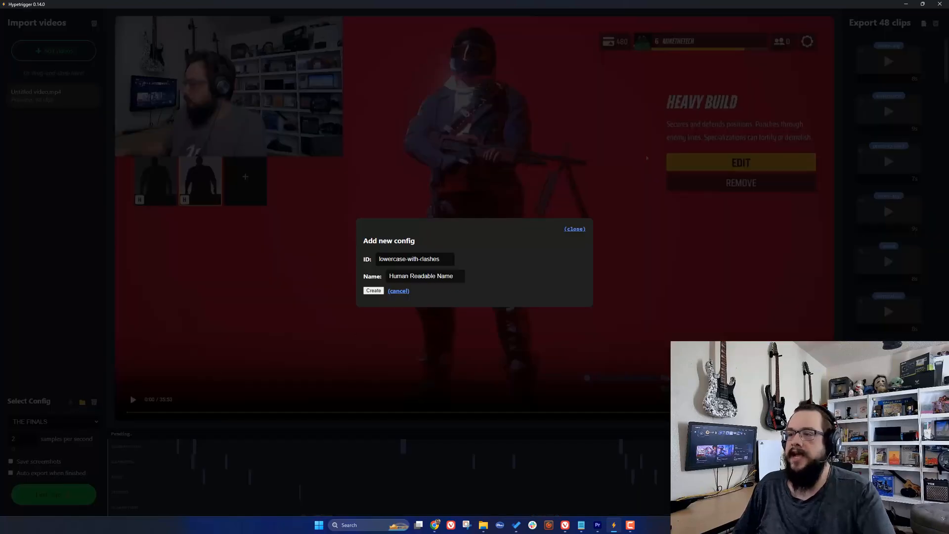
triple_click(414, 258)
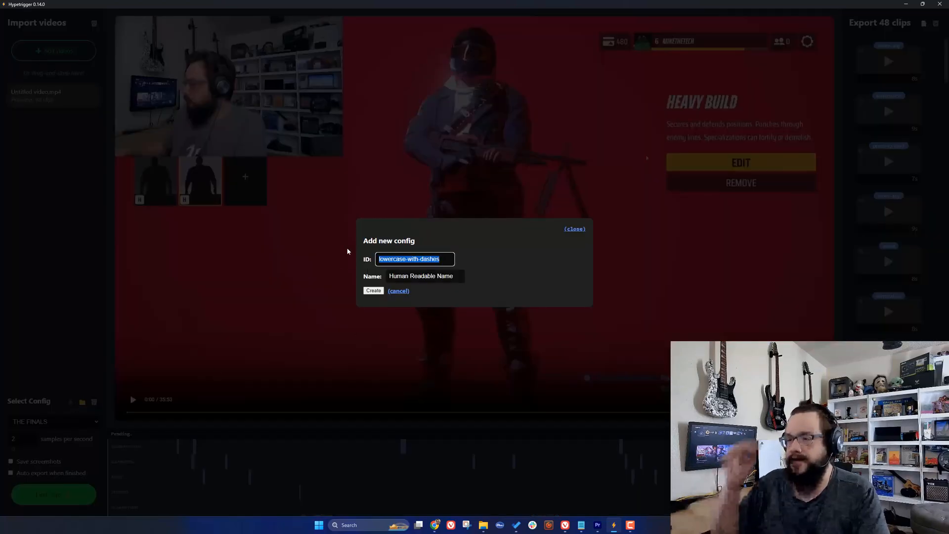
text(thefinalsbeta)
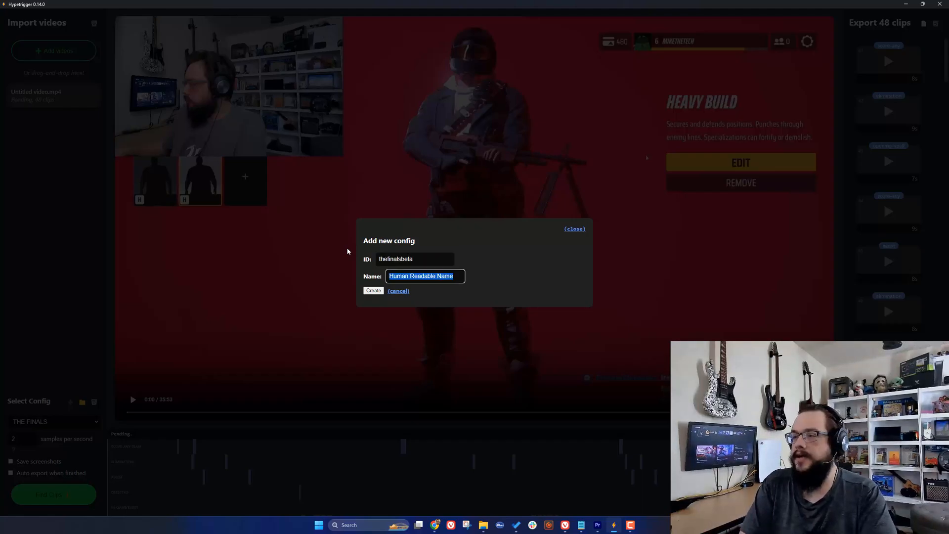
text(THE FIN)
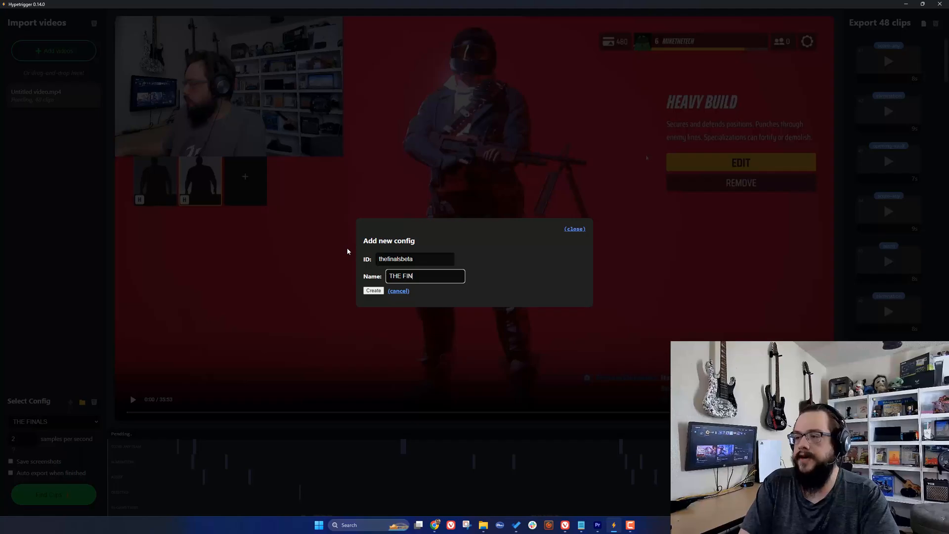
text(ALS beta)
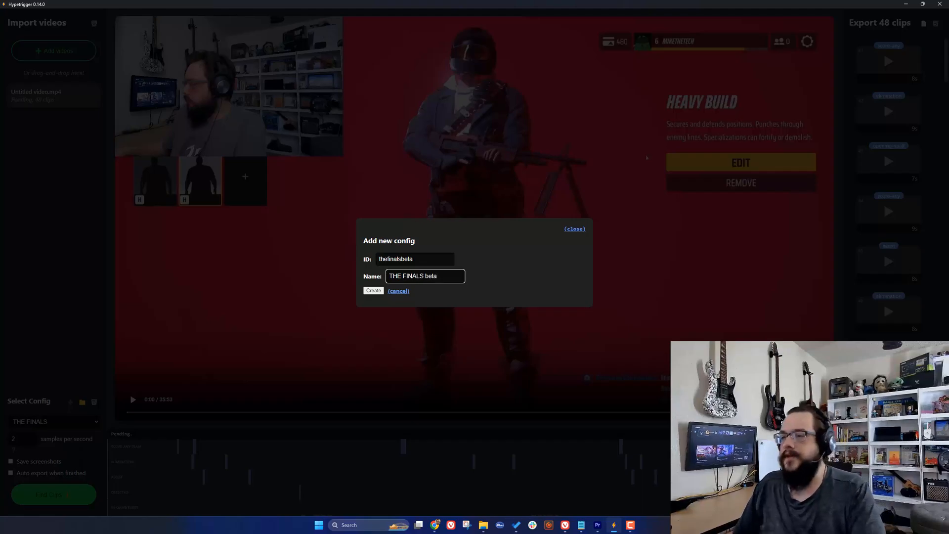
click(373, 291)
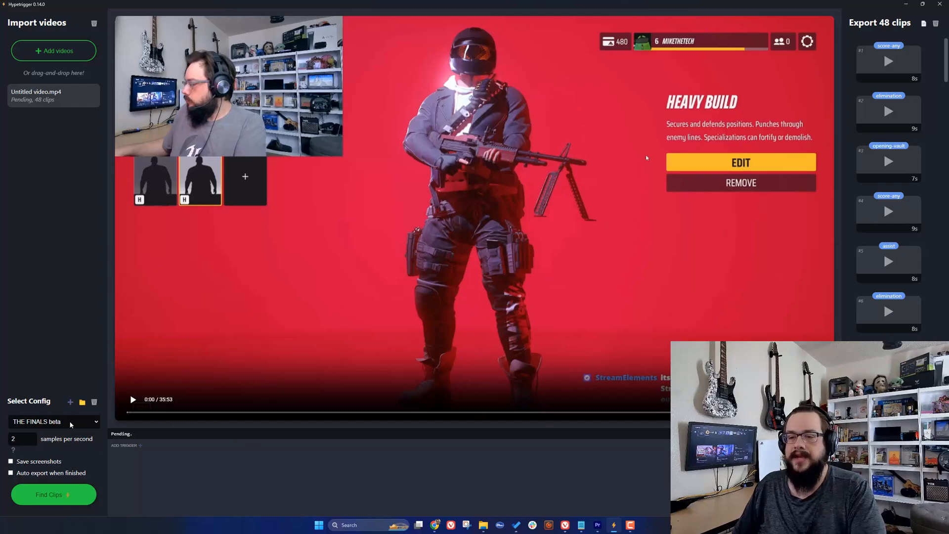
mouse_move(157, 451)
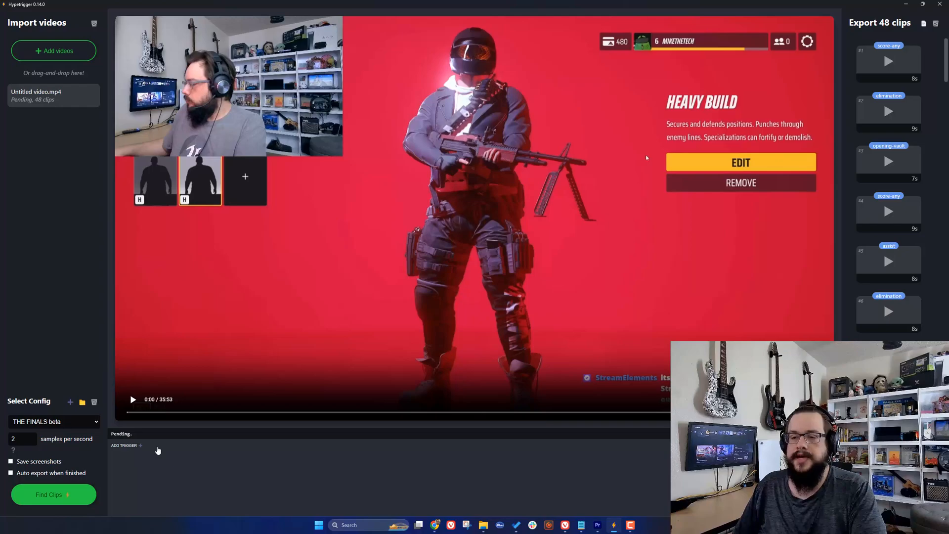
mouse_move(161, 399)
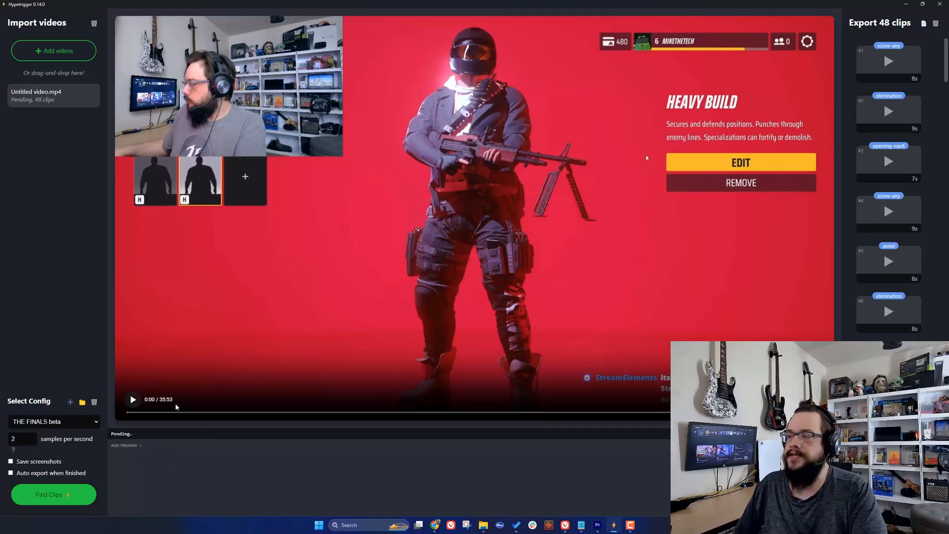
Seek and play the recording to about 5:51, pausing on an elimination frame.
click(133, 398)
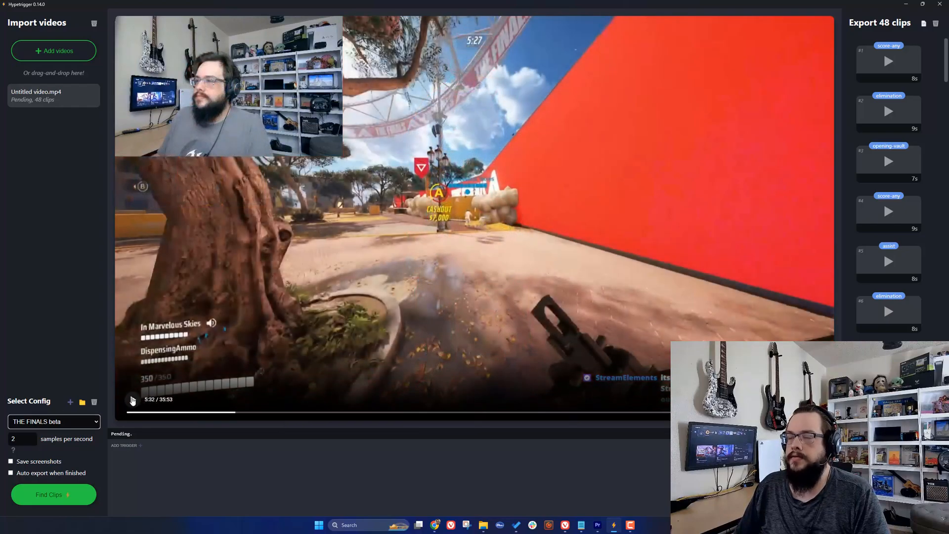
click(131, 400)
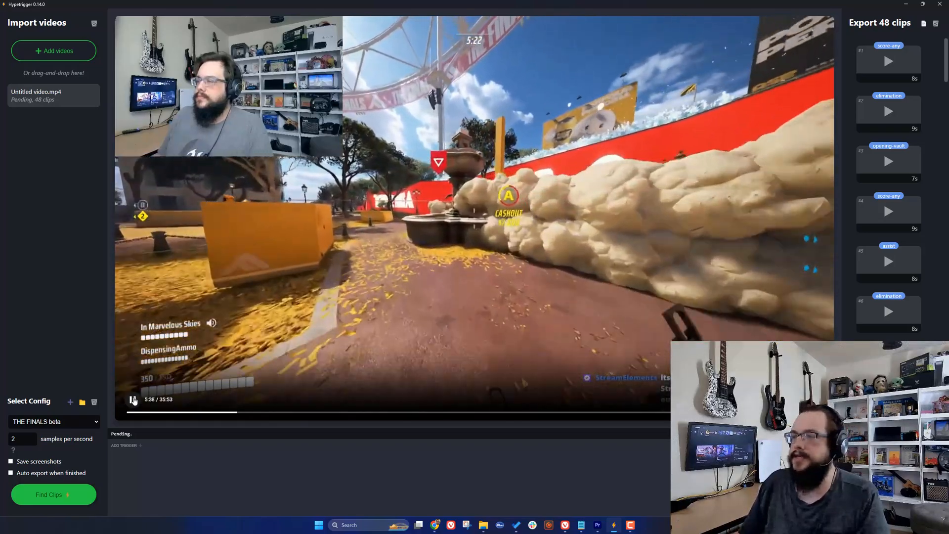
click(132, 400)
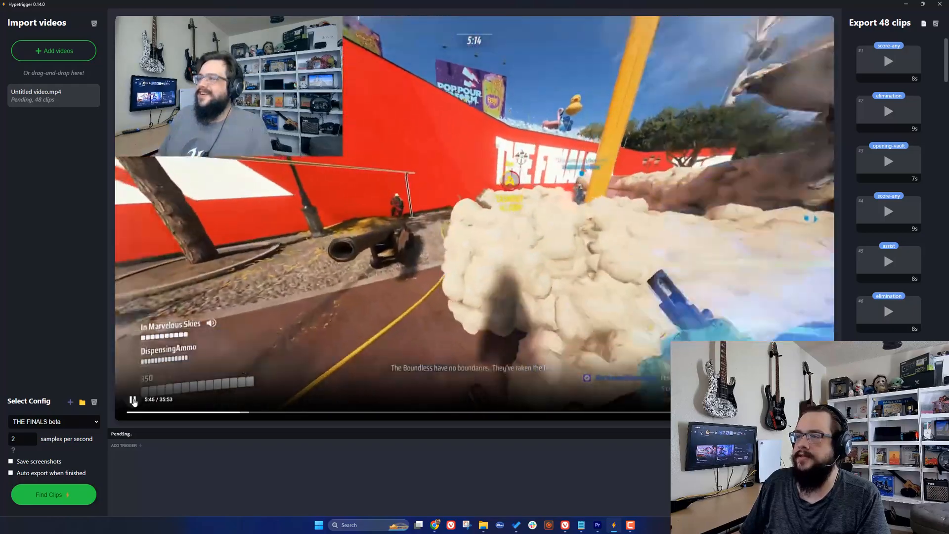
click(887, 311)
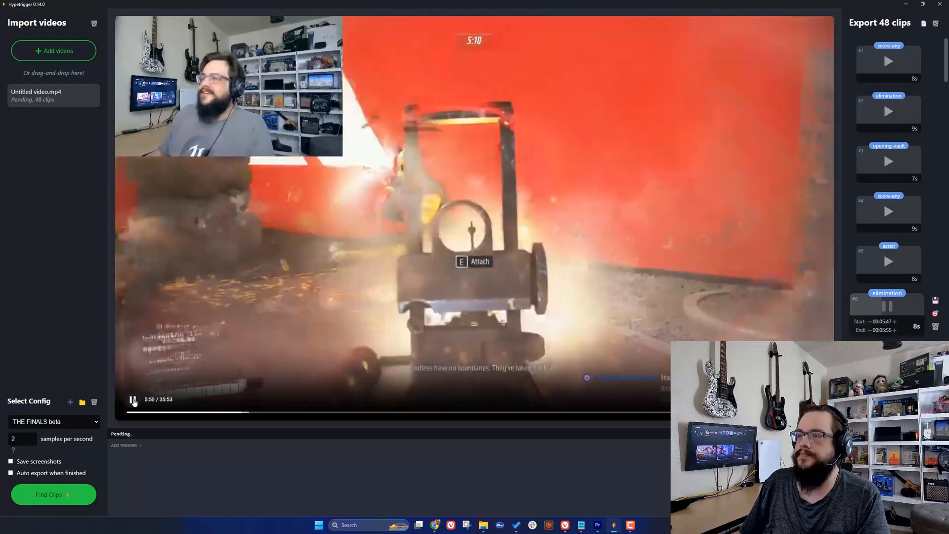
click(134, 399)
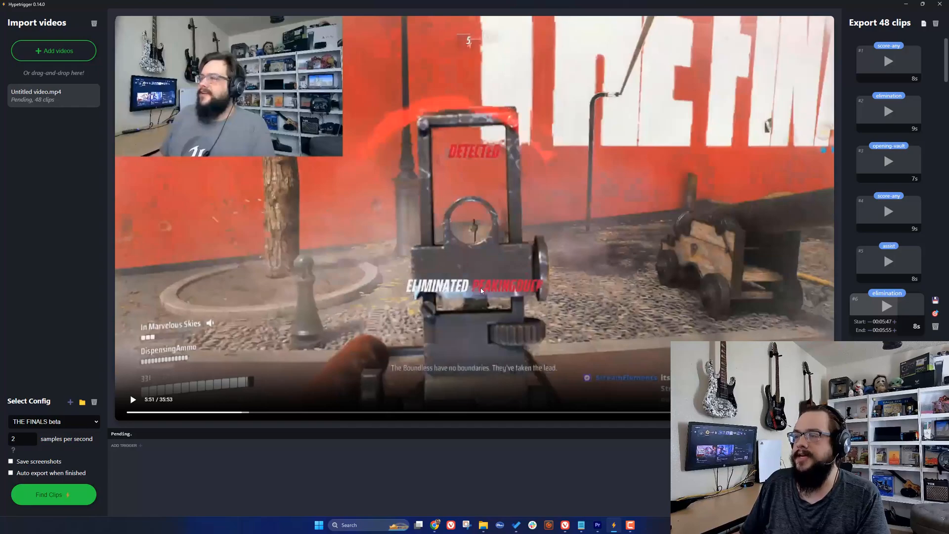
mouse_move(551, 290)
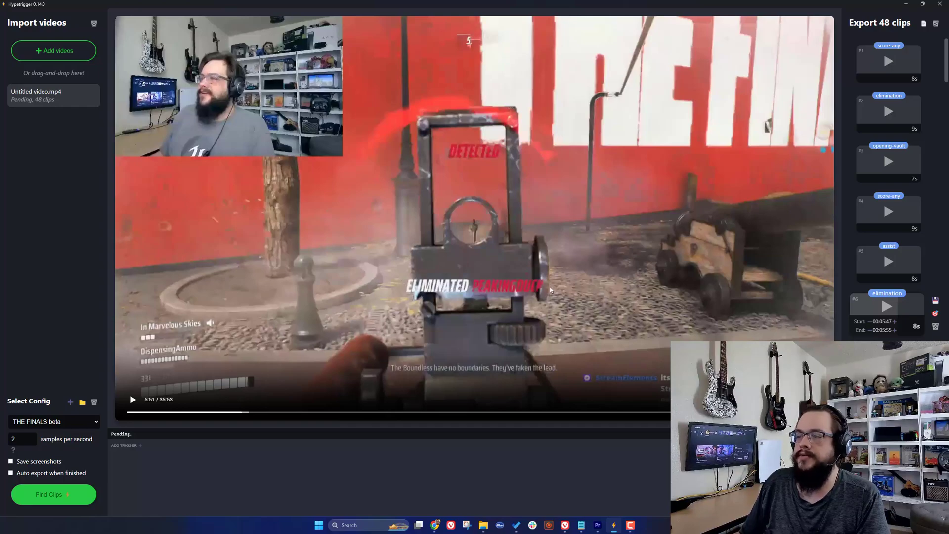
mouse_move(437, 314)
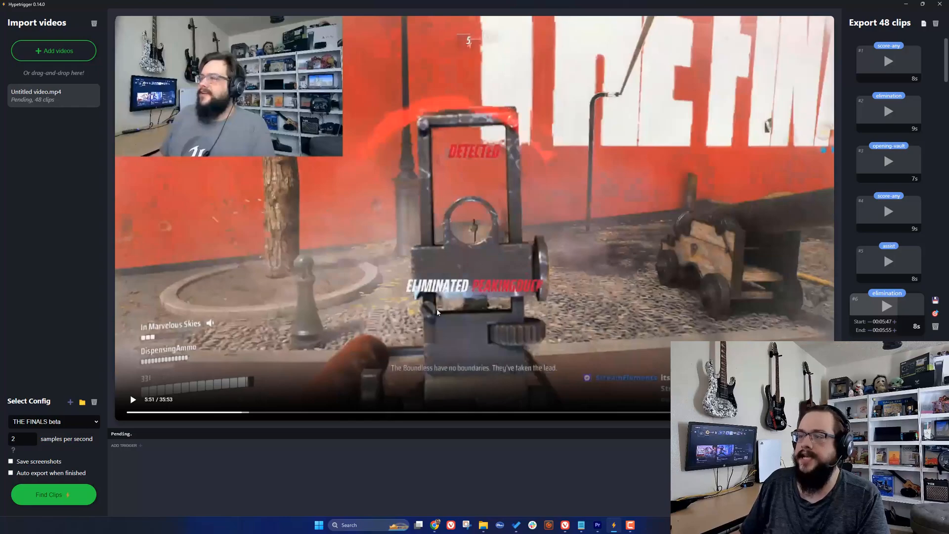
mouse_move(473, 294)
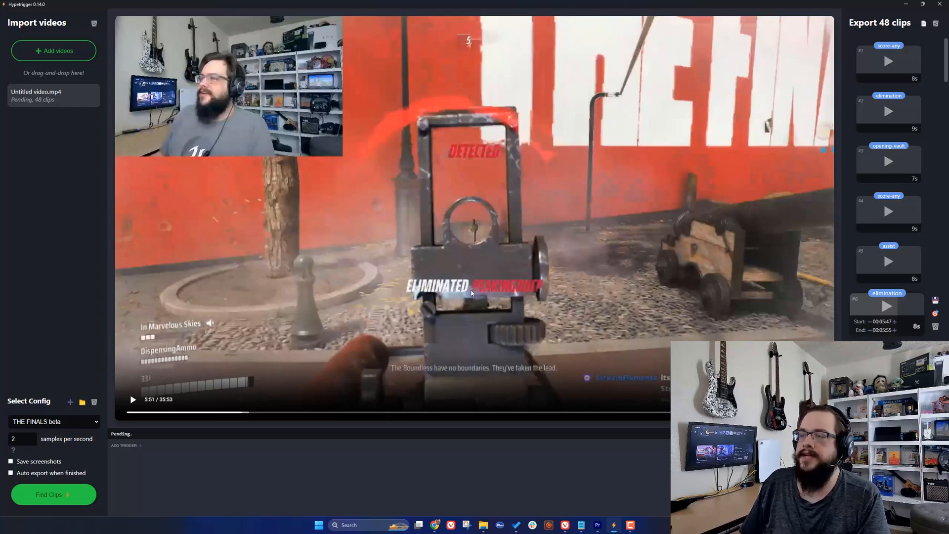
mouse_move(463, 273)
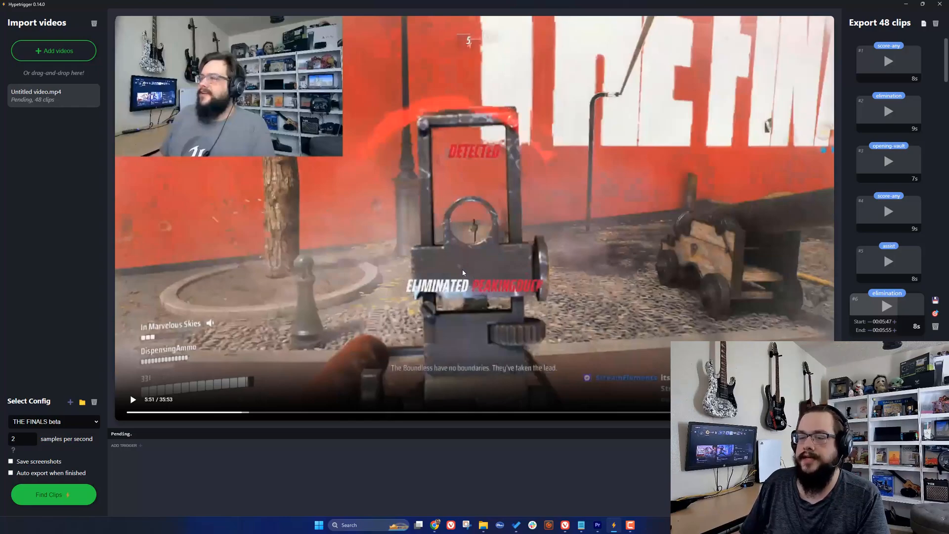
mouse_move(138, 453)
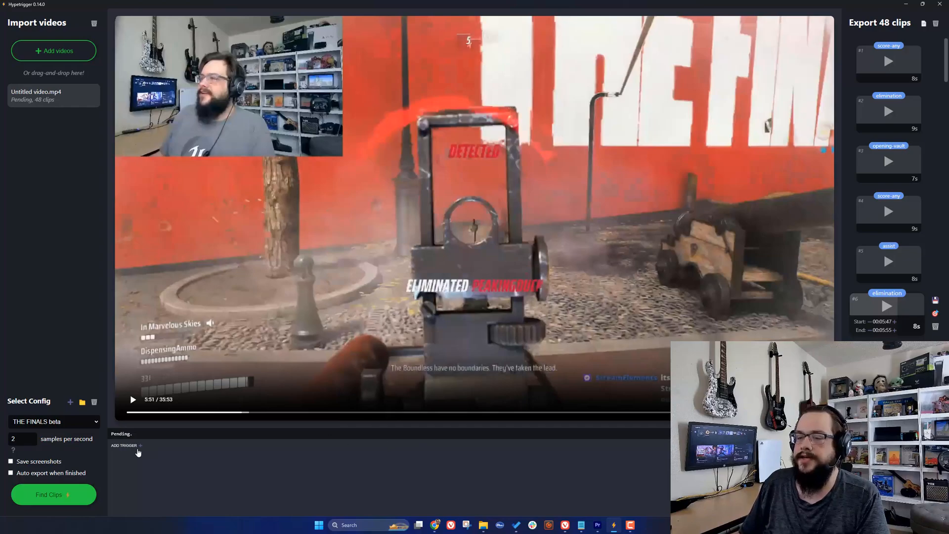
Add a custom trigger and frame its crop over the ELIMINATED banner (X ~24, Y ~61, width ~43.5).
click(124, 446)
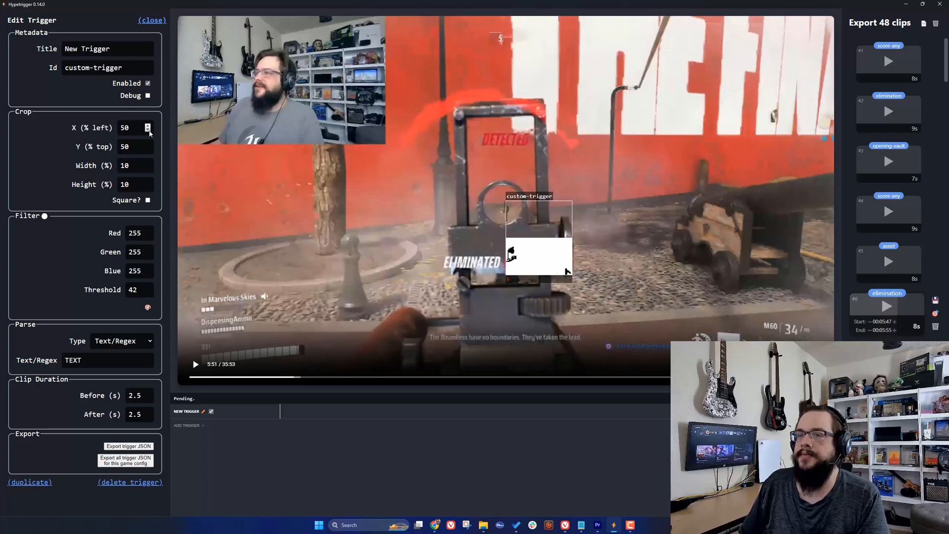
click(149, 131)
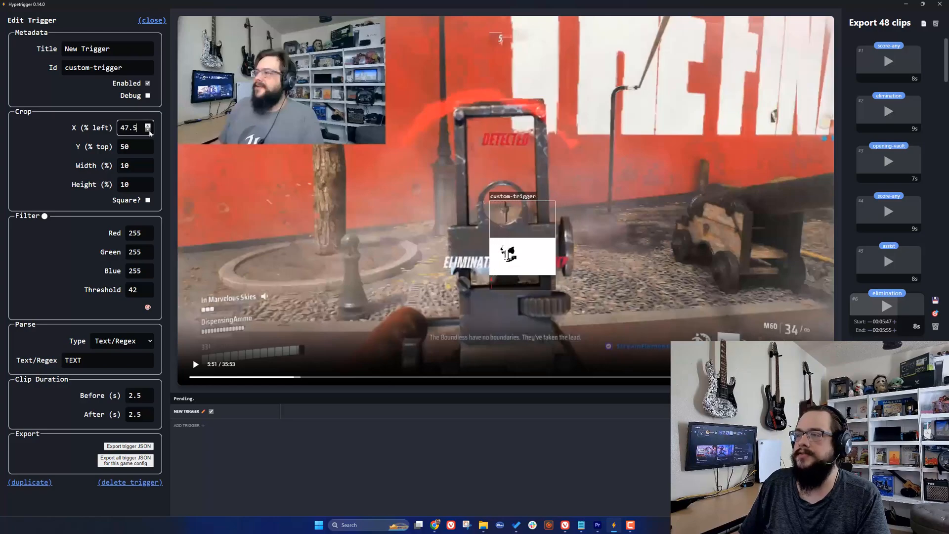
click(149, 130)
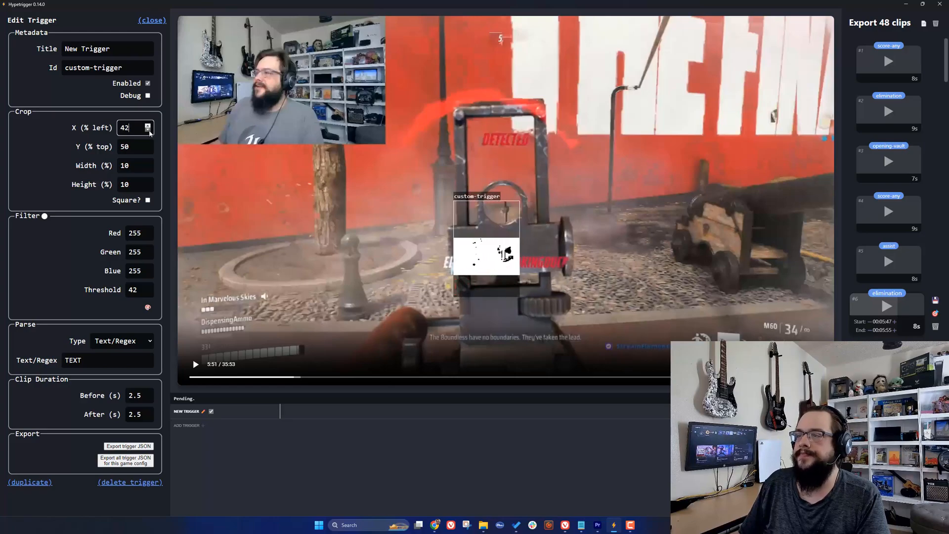
click(148, 131)
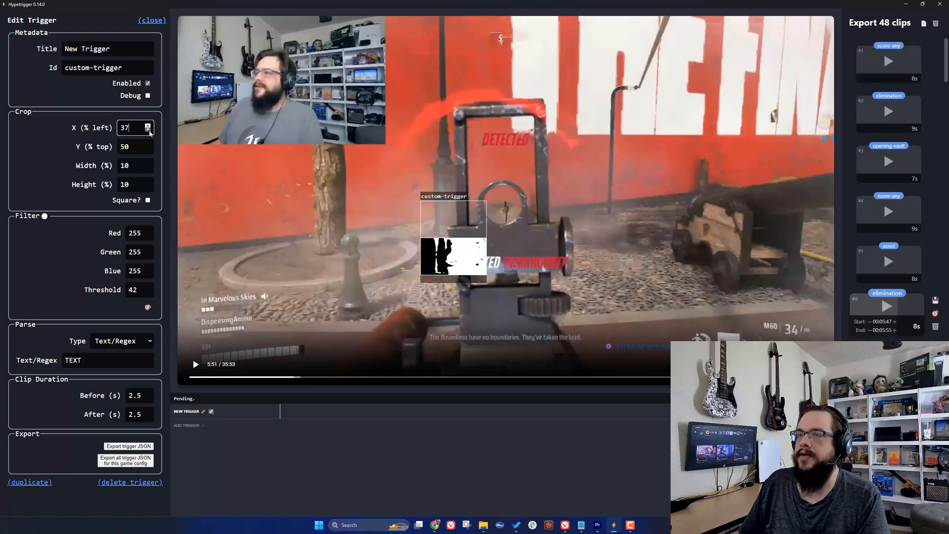
click(149, 130)
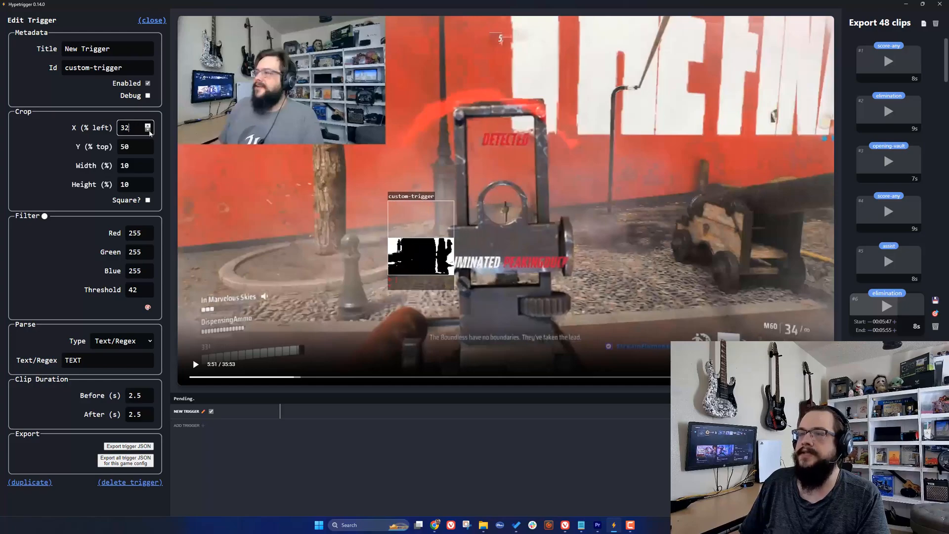
click(148, 130)
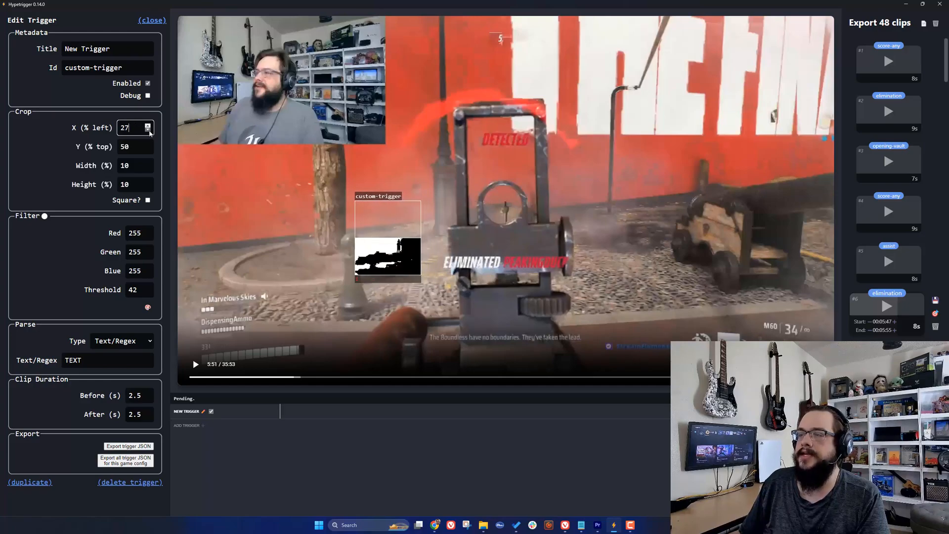
click(148, 130)
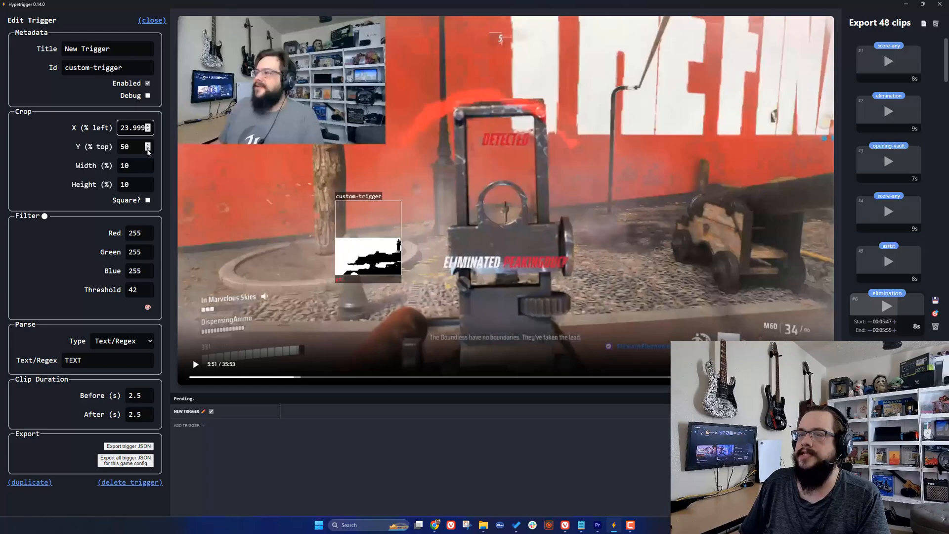
click(147, 149)
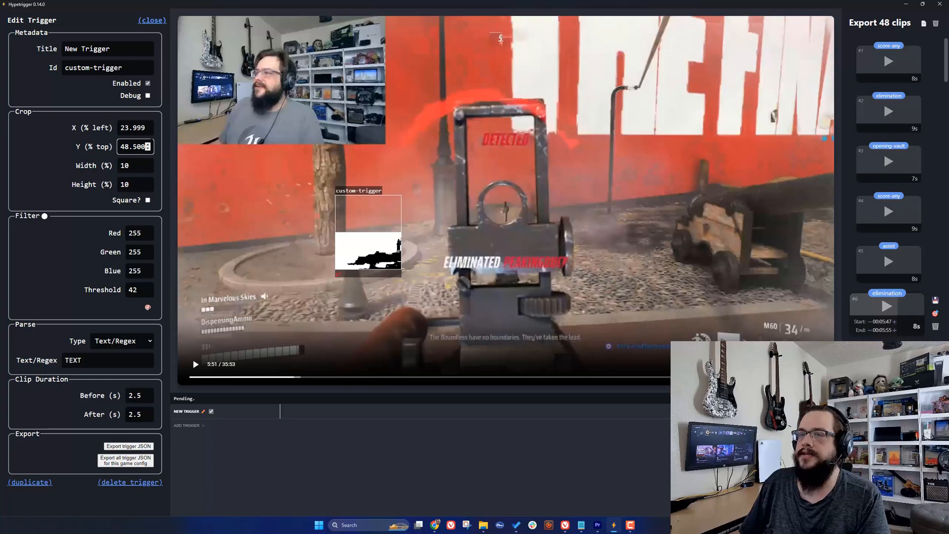
click(149, 143)
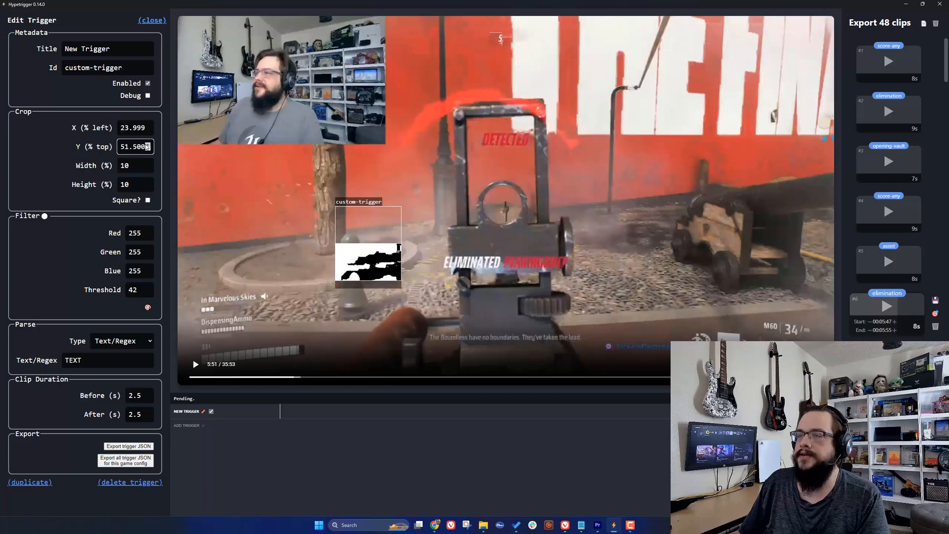
click(135, 146)
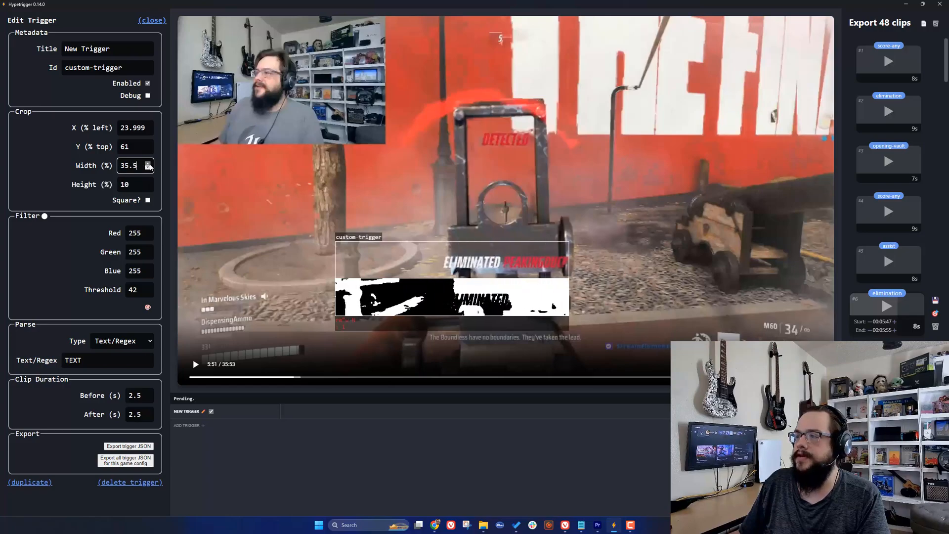
click(148, 162)
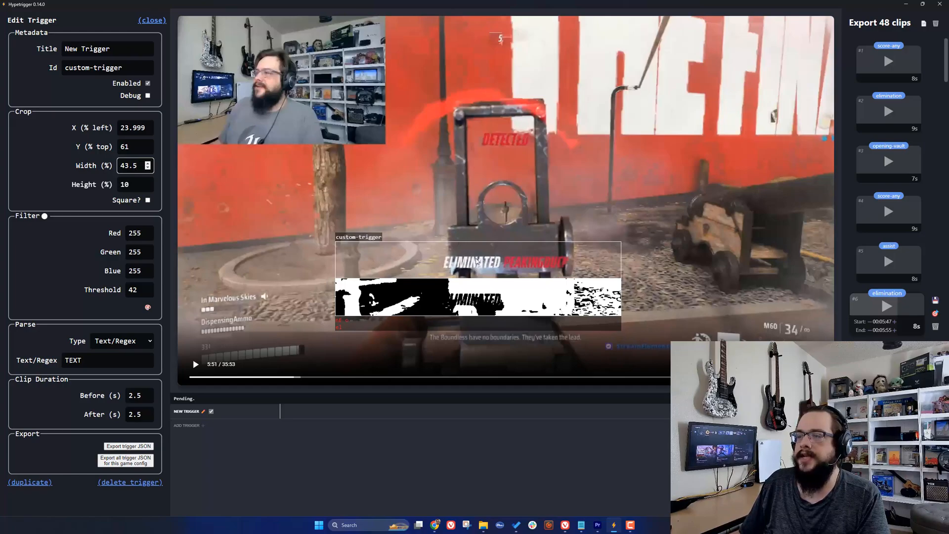
mouse_move(43, 219)
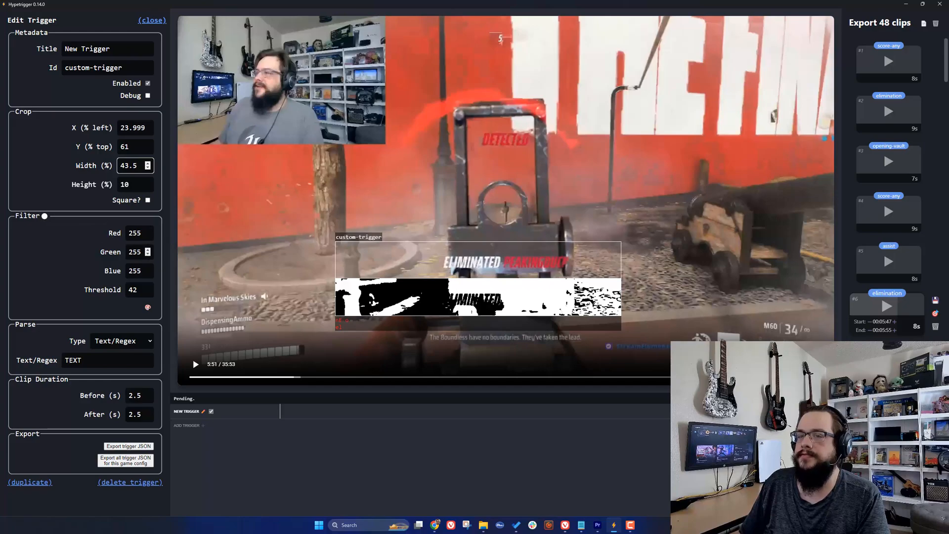
Lower the white-filter threshold from 42 to about 18 so only clean ELIMINATED text remains.
triple_click(134, 252)
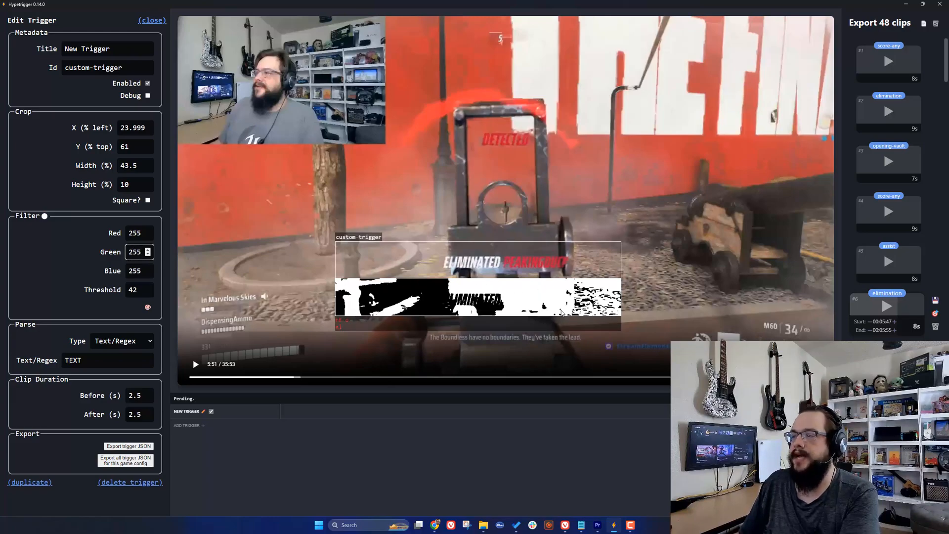
click(139, 289)
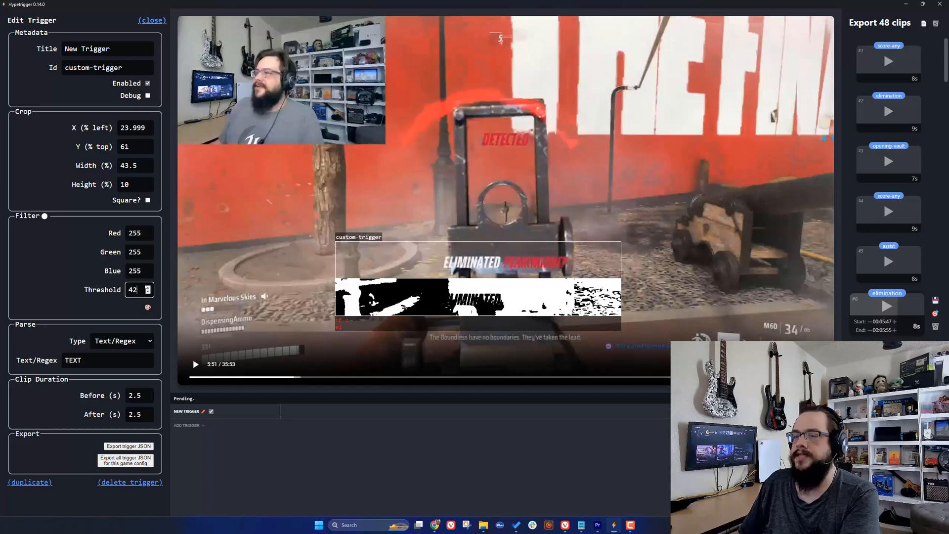
click(147, 292)
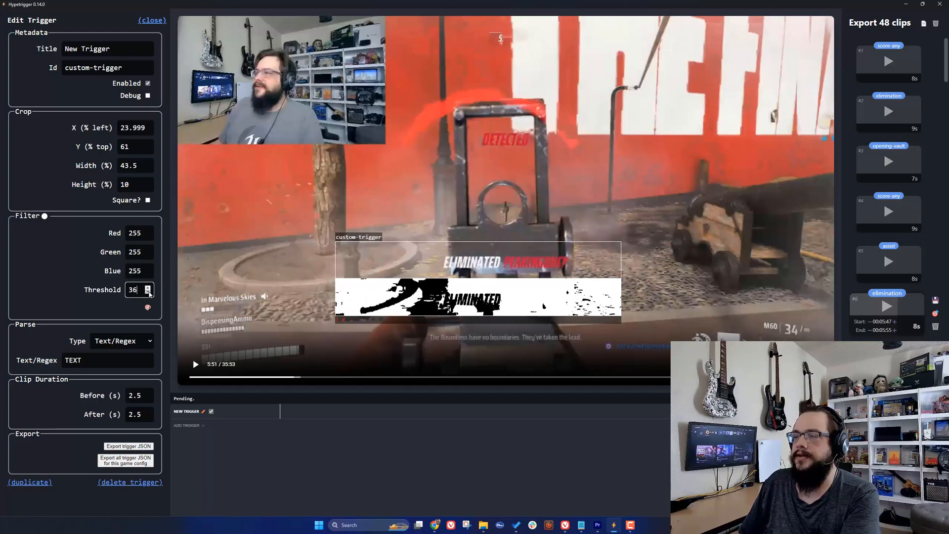
click(147, 293)
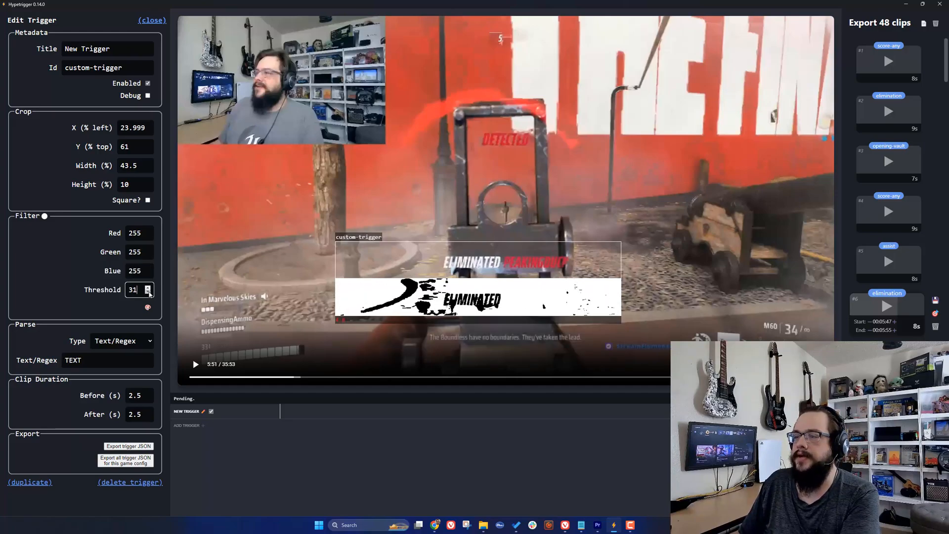
click(148, 293)
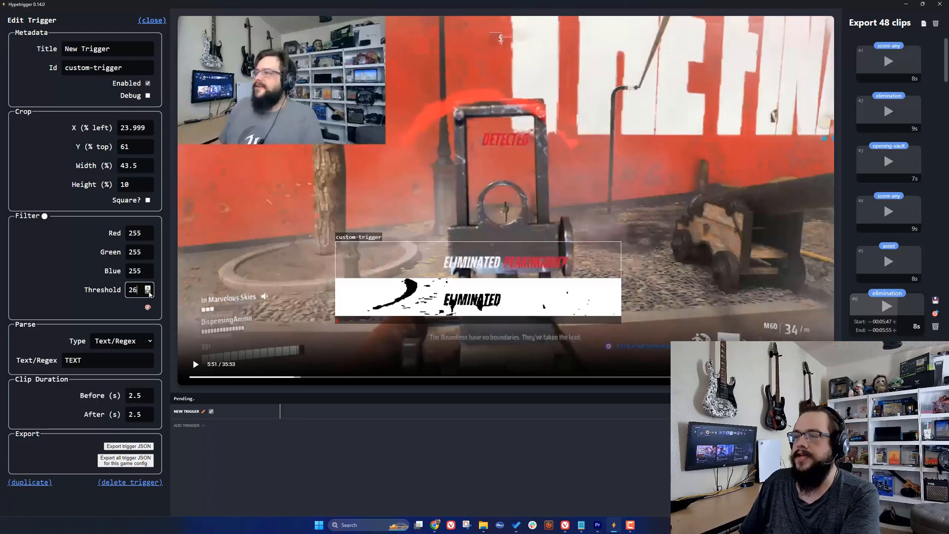
click(148, 292)
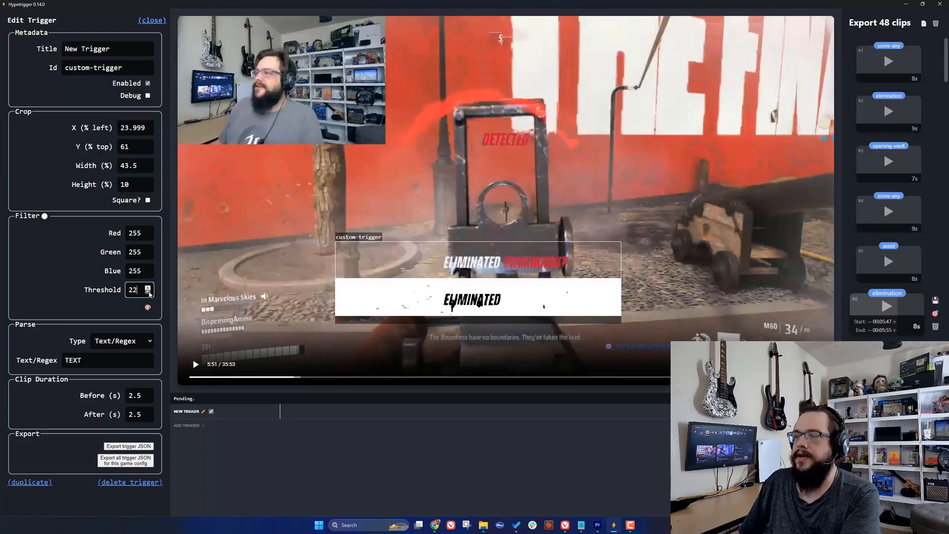
click(147, 292)
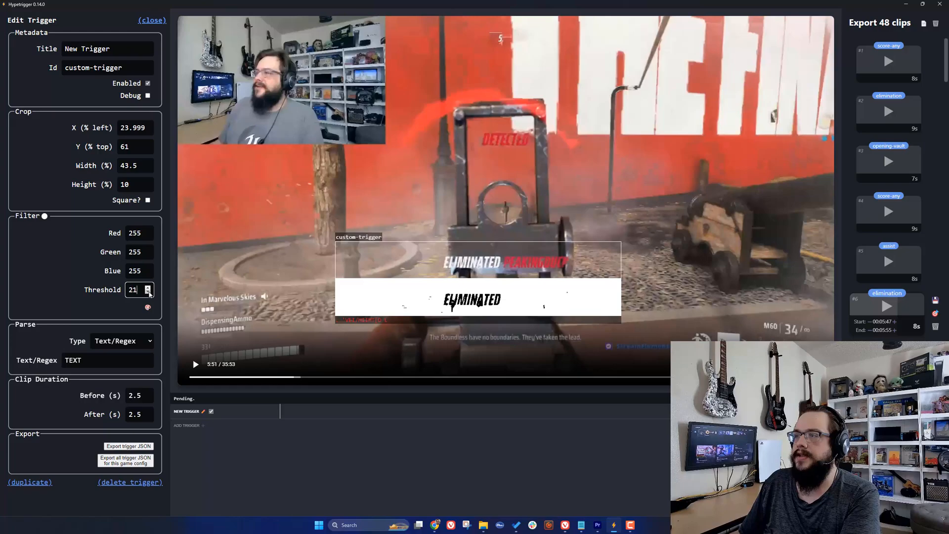
click(148, 293)
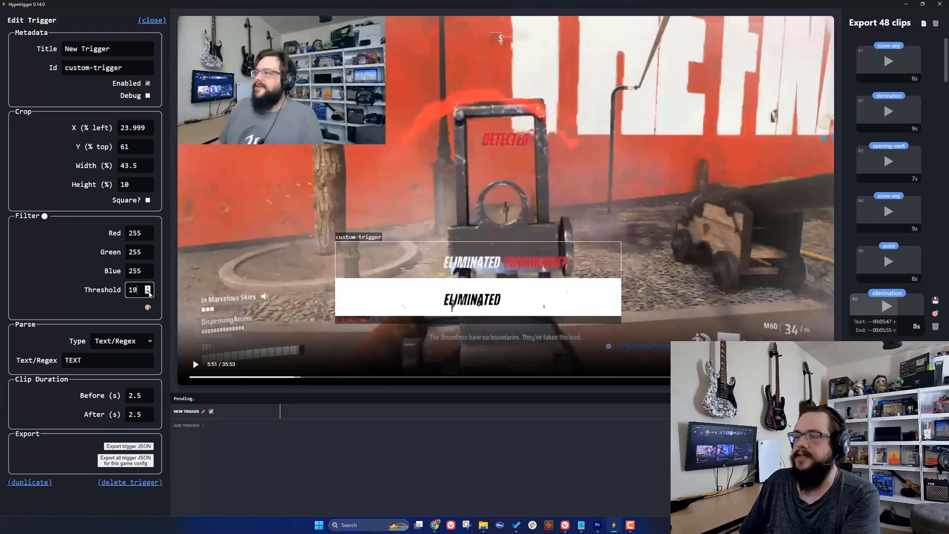
click(148, 293)
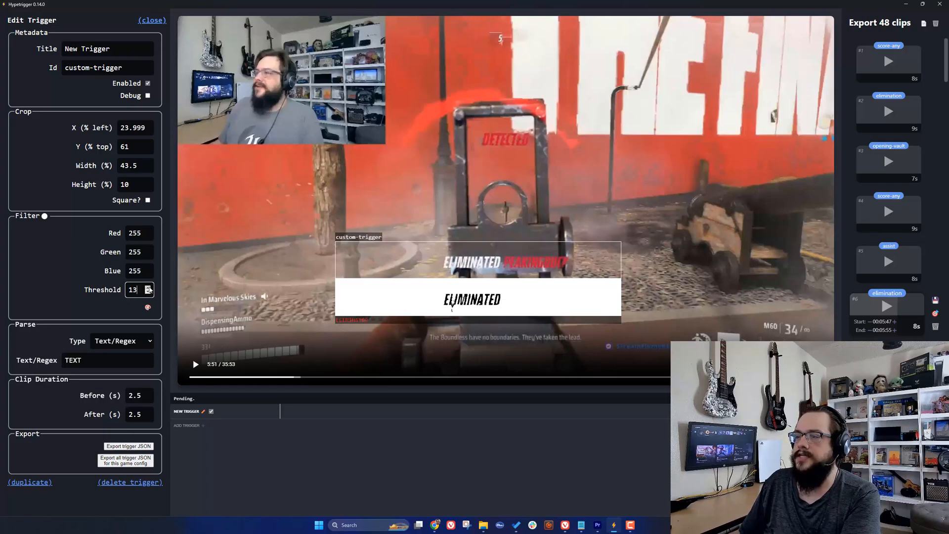
click(147, 287)
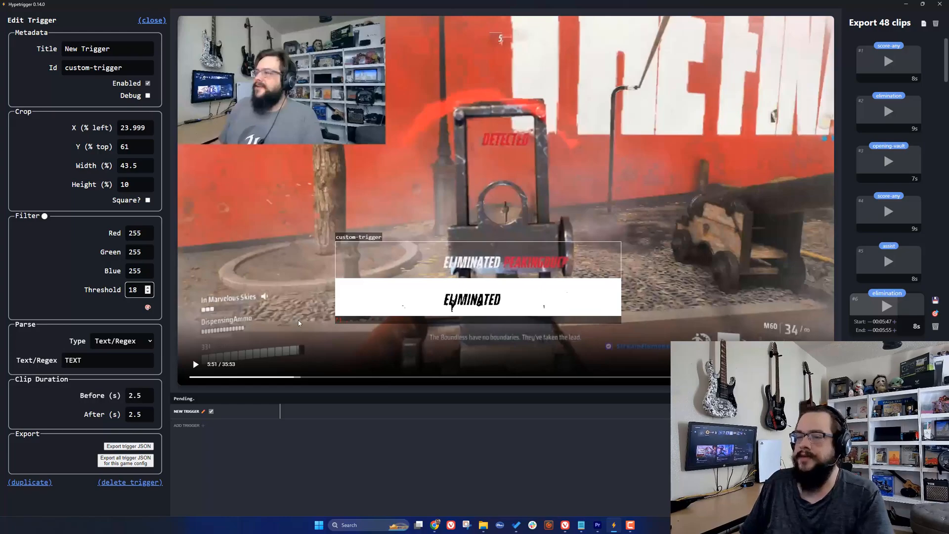
mouse_move(253, 346)
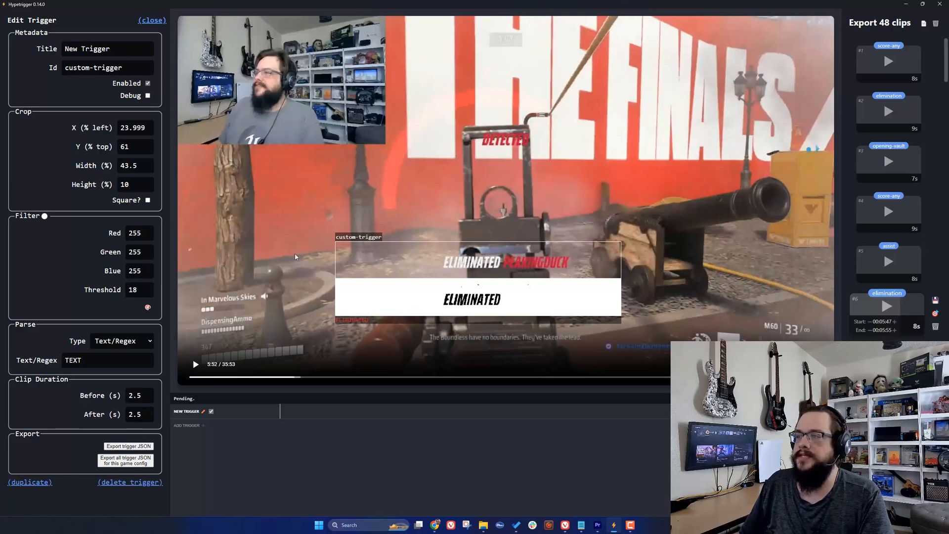
mouse_move(36, 336)
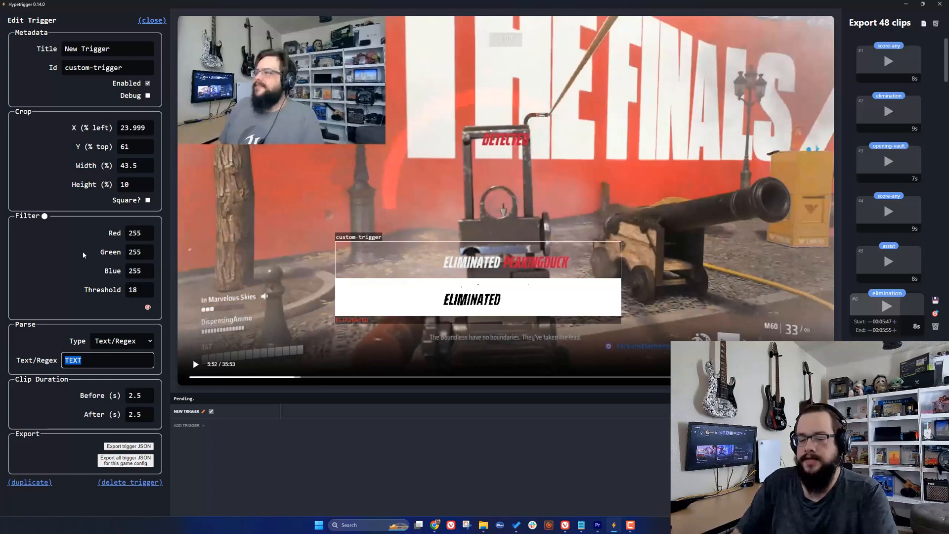
Enter ELIMINATED as the trigger's Text/Regex detection pattern.
text(ELIMINATED)
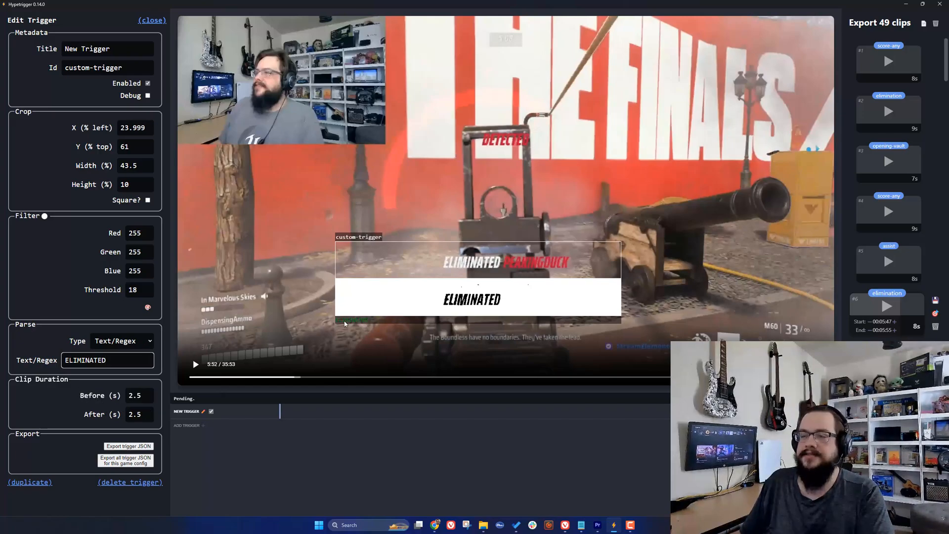
mouse_move(490, 287)
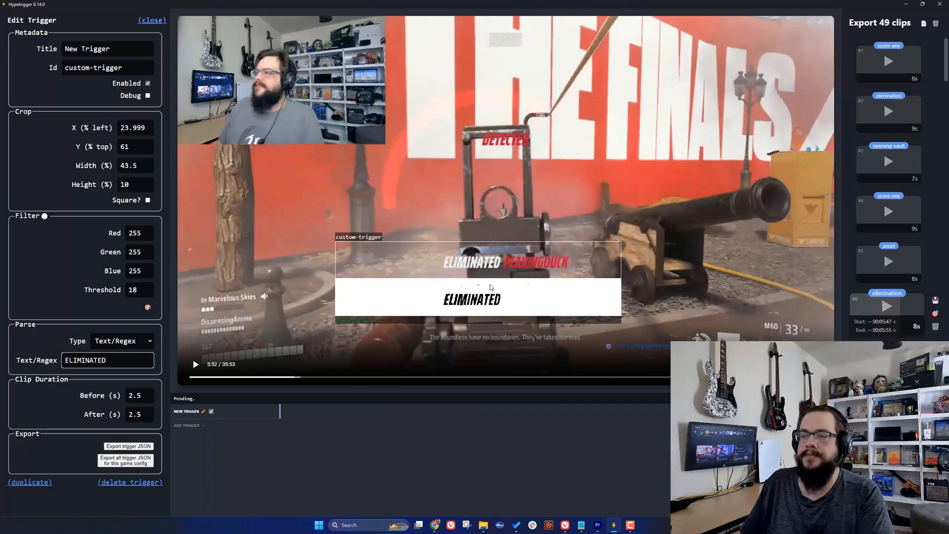
mouse_move(502, 291)
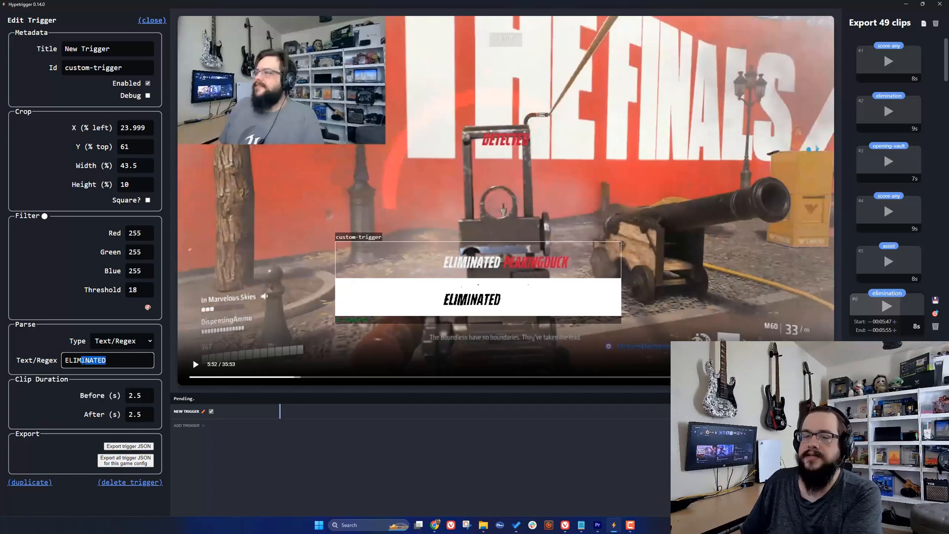
Try a looser regex variant, then settle the detection text on ELIM.
key(Backspace)
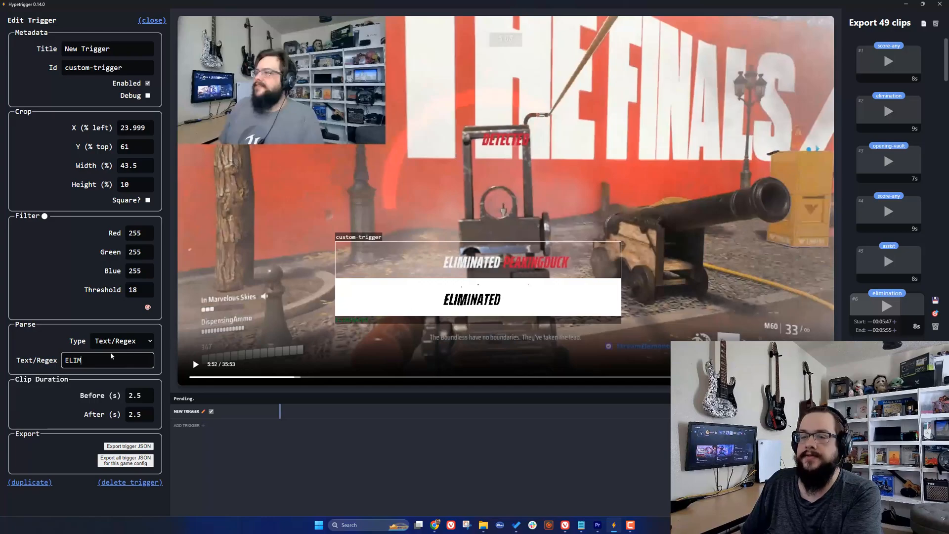
mouse_move(243, 376)
text(?)
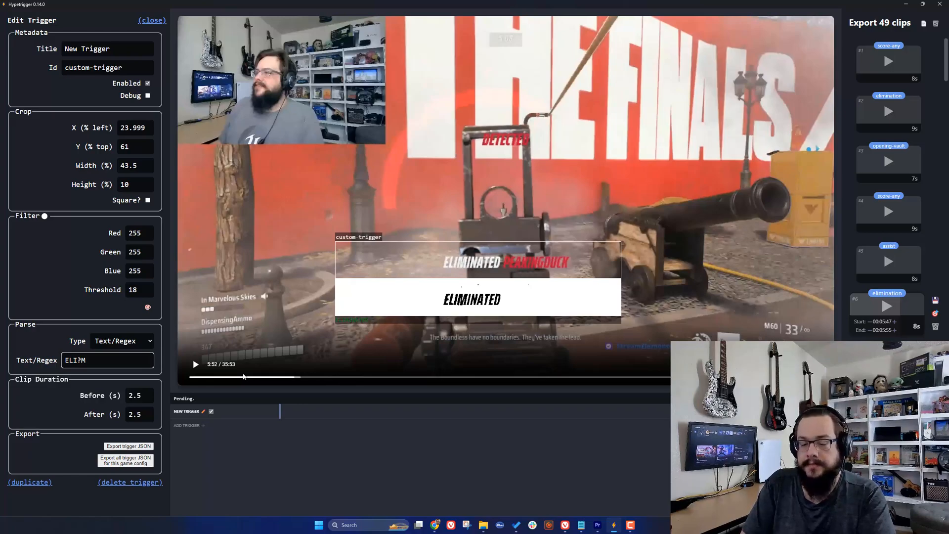
text(1?)
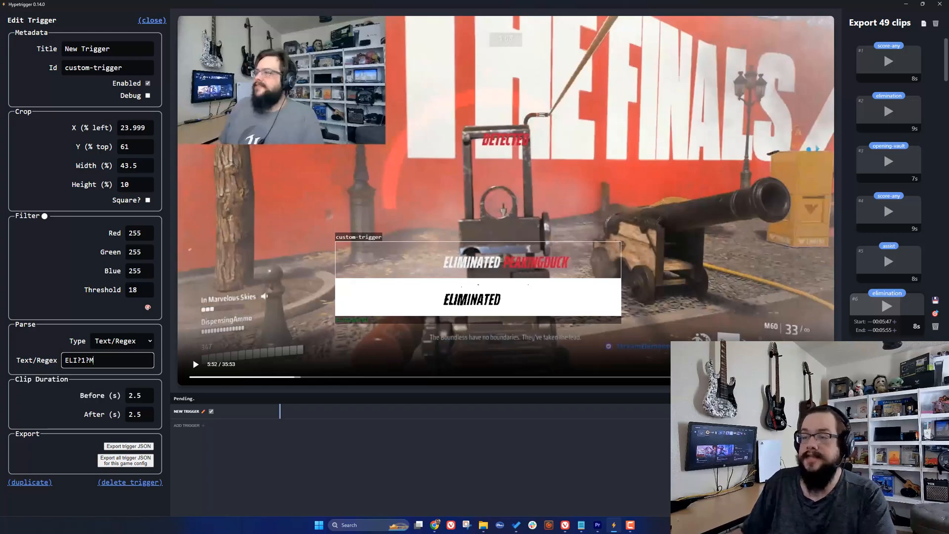
mouse_move(309, 333)
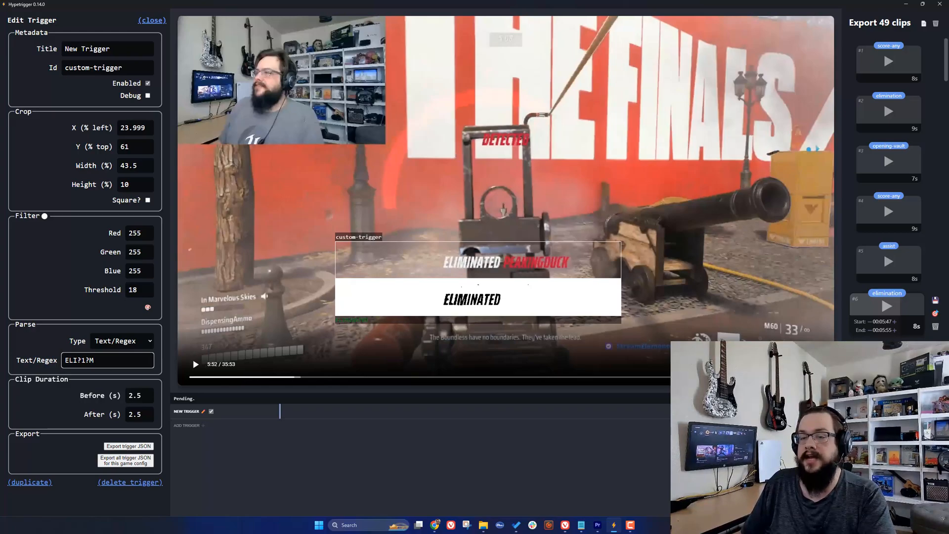
mouse_move(263, 347)
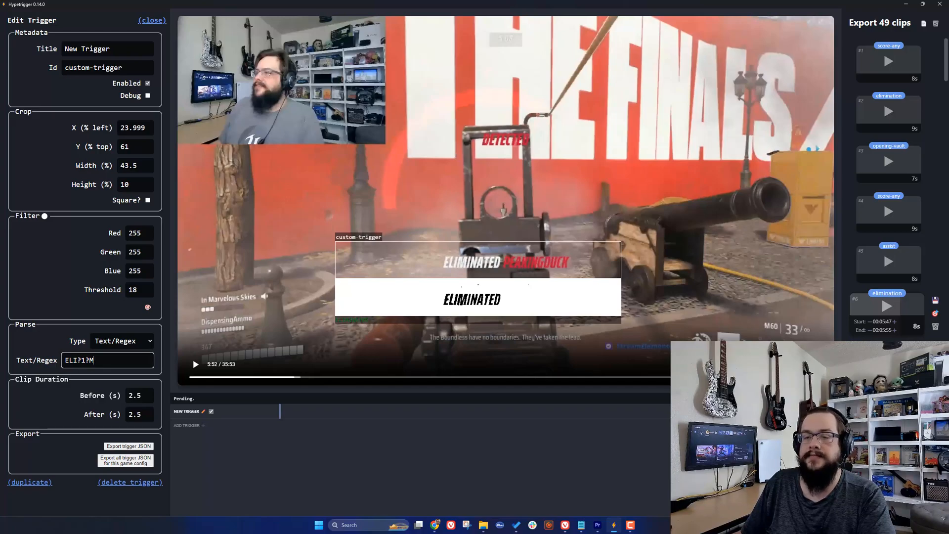
mouse_move(319, 348)
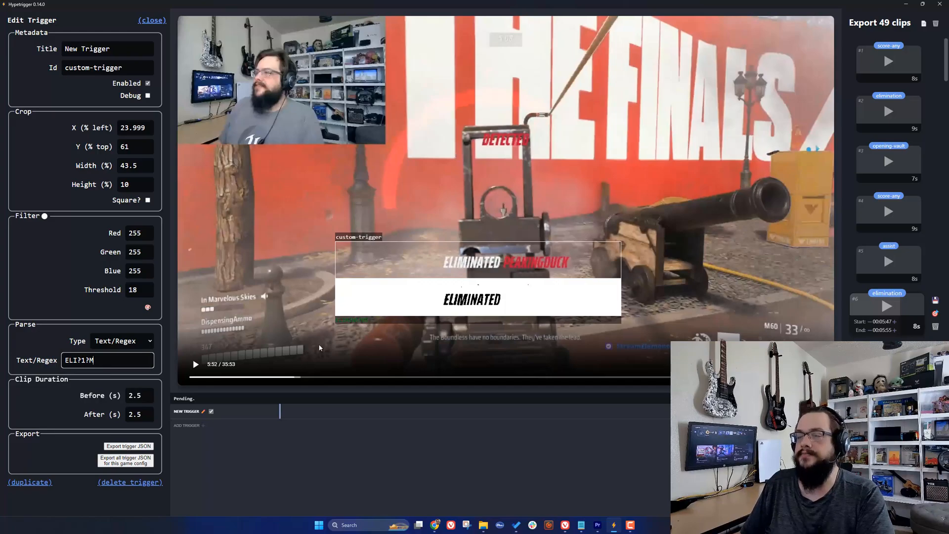
mouse_move(407, 285)
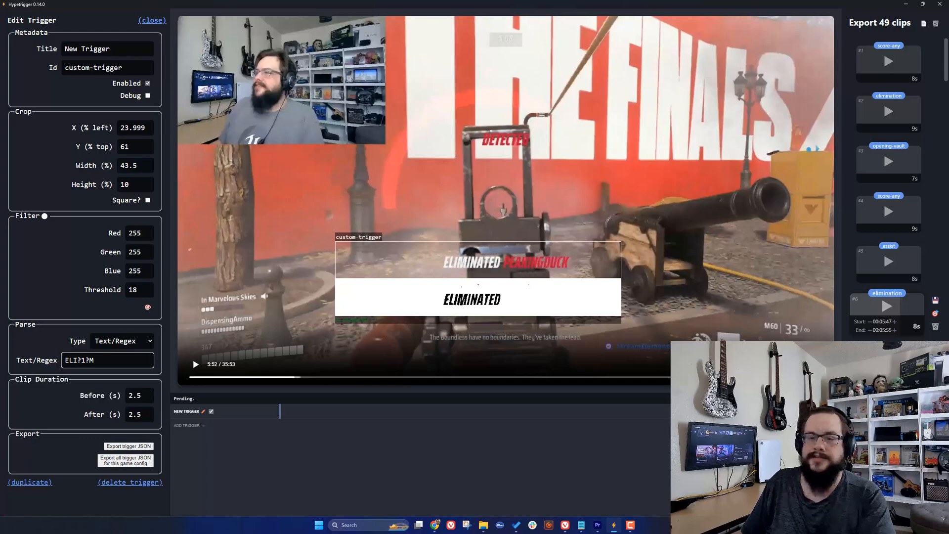
double_click(79, 360)
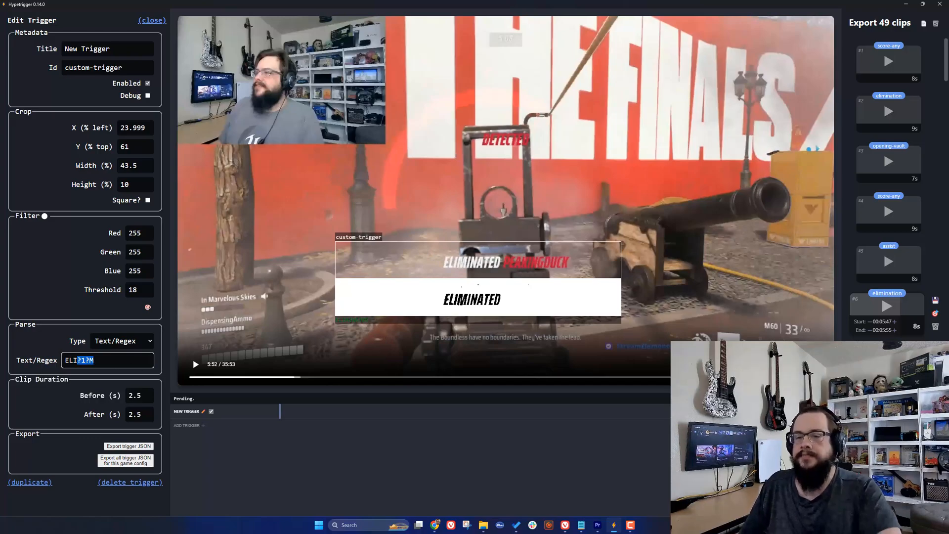
key(Backspace)
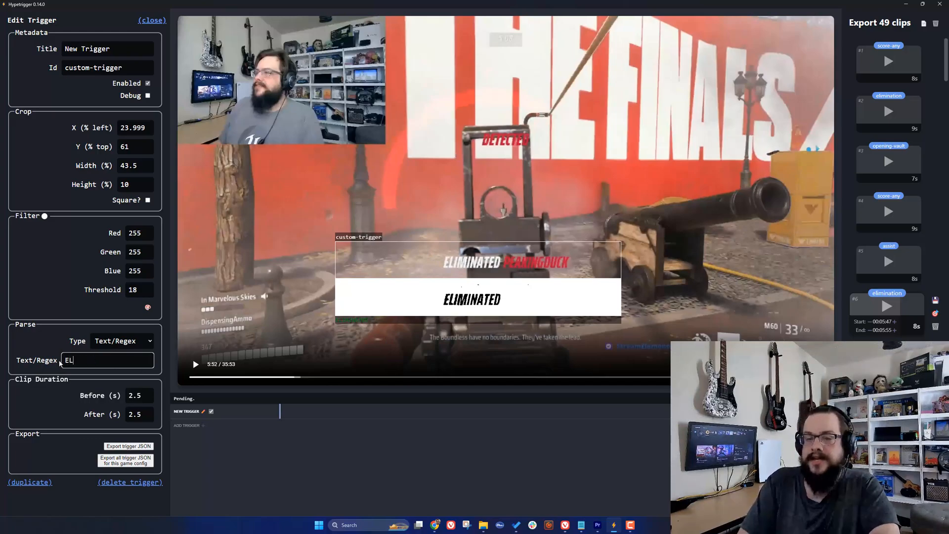
text(IM)
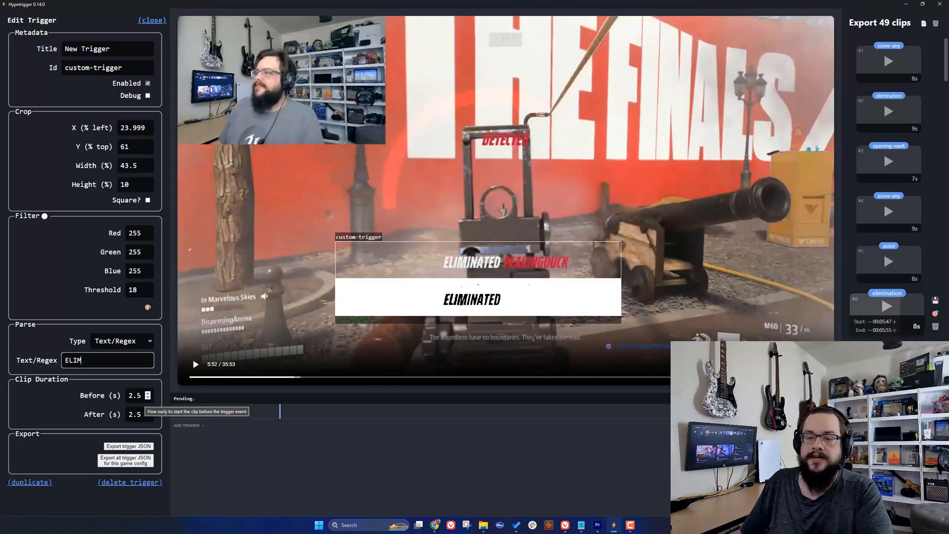
Set the clip duration to 5 seconds before and 5 seconds after each detection.
click(147, 392)
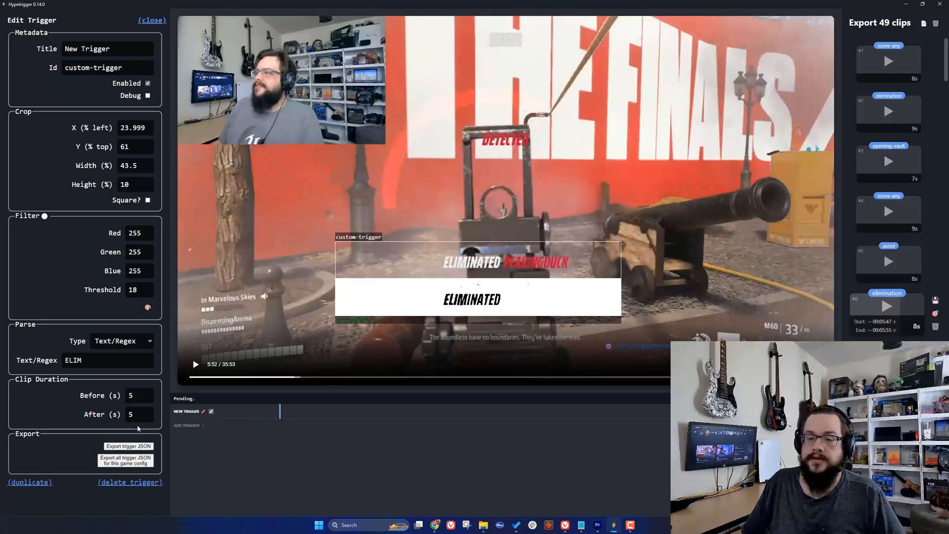
mouse_move(147, 413)
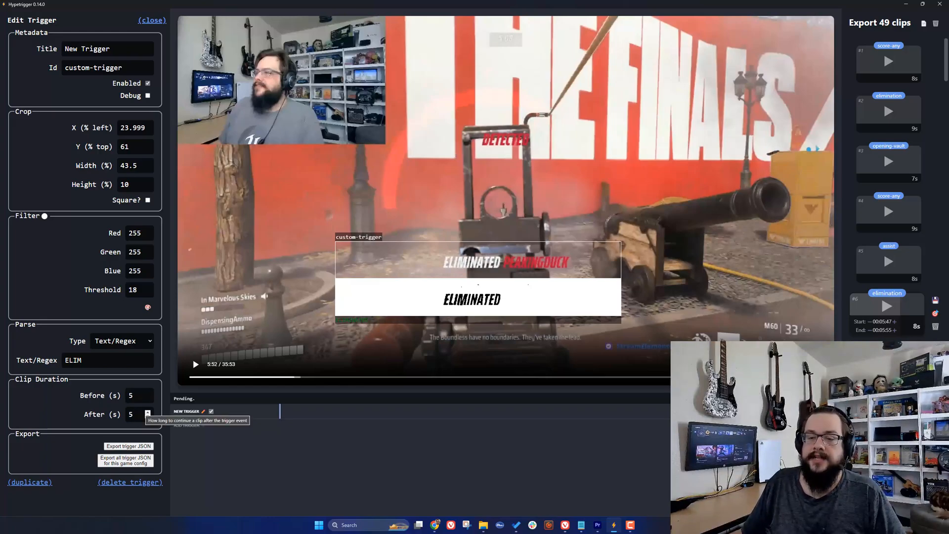
mouse_move(157, 386)
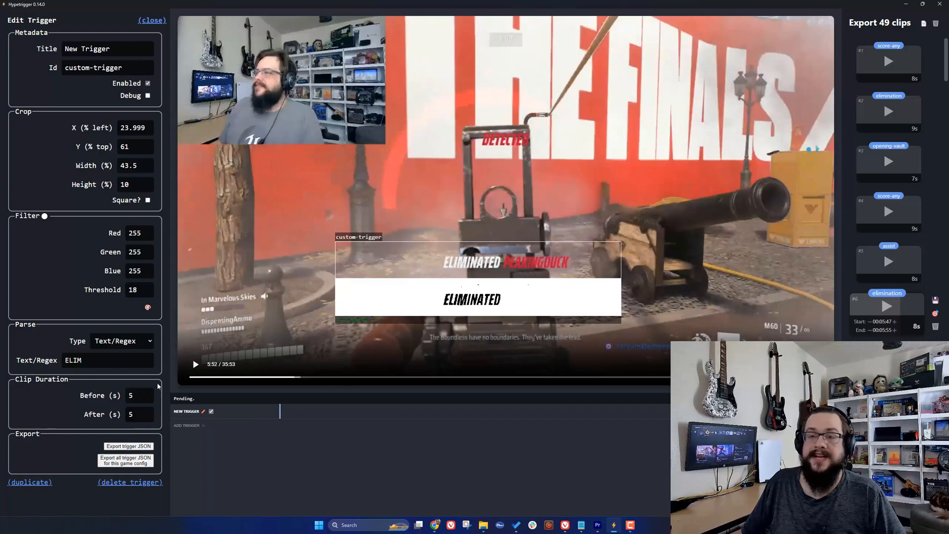
mouse_move(287, 417)
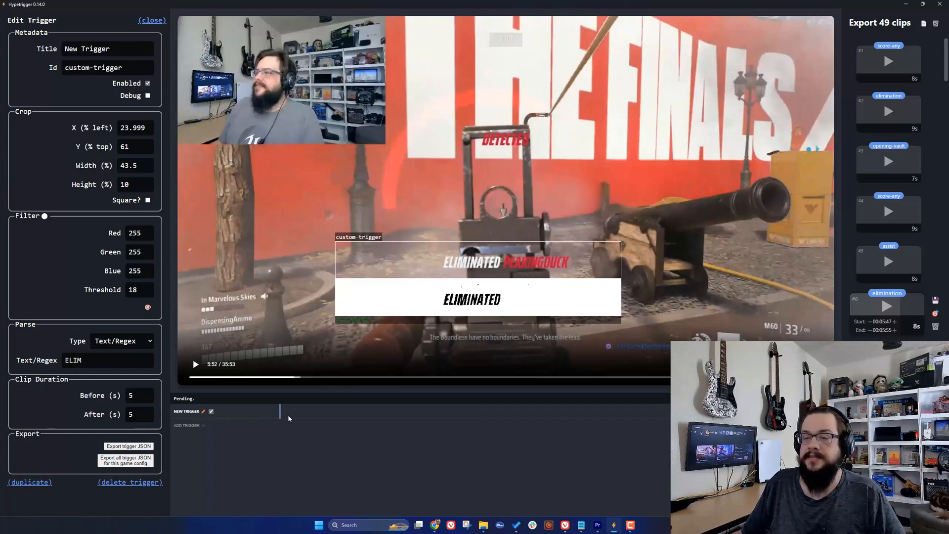
mouse_move(280, 414)
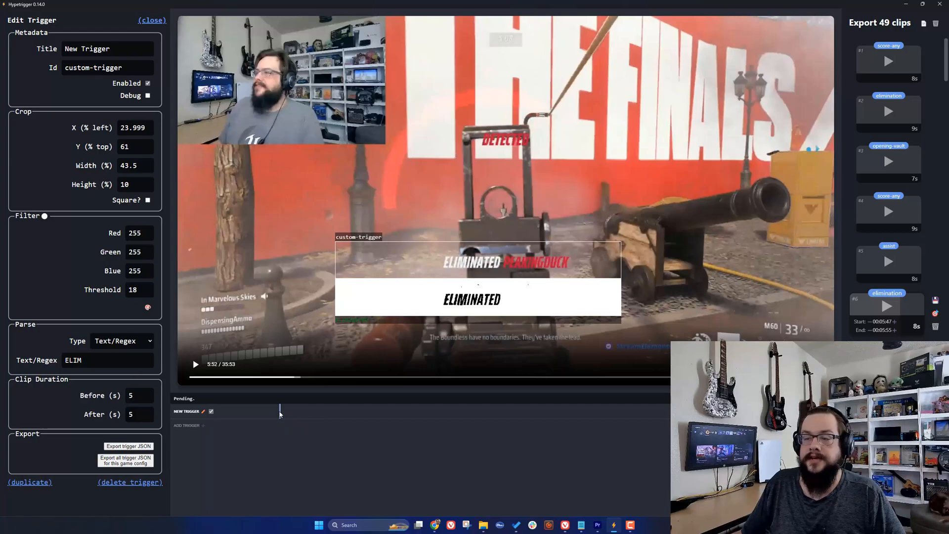
mouse_move(287, 416)
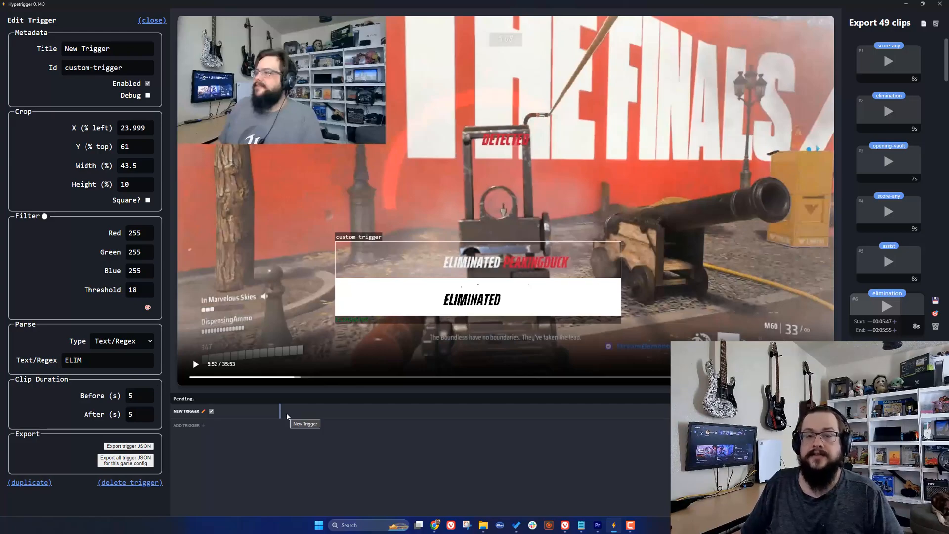
mouse_move(249, 437)
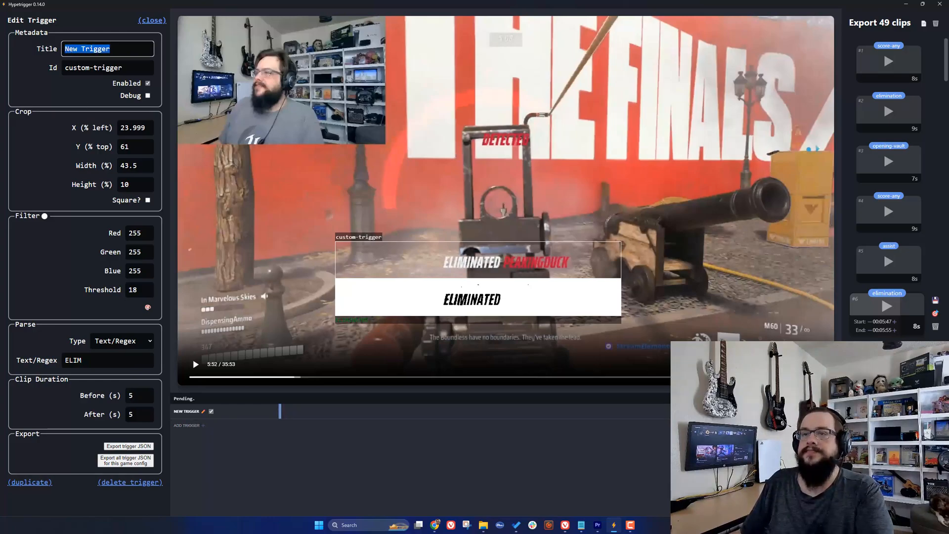
Title the trigger Elimination with id elimination and return to the main view.
text(Elimination)
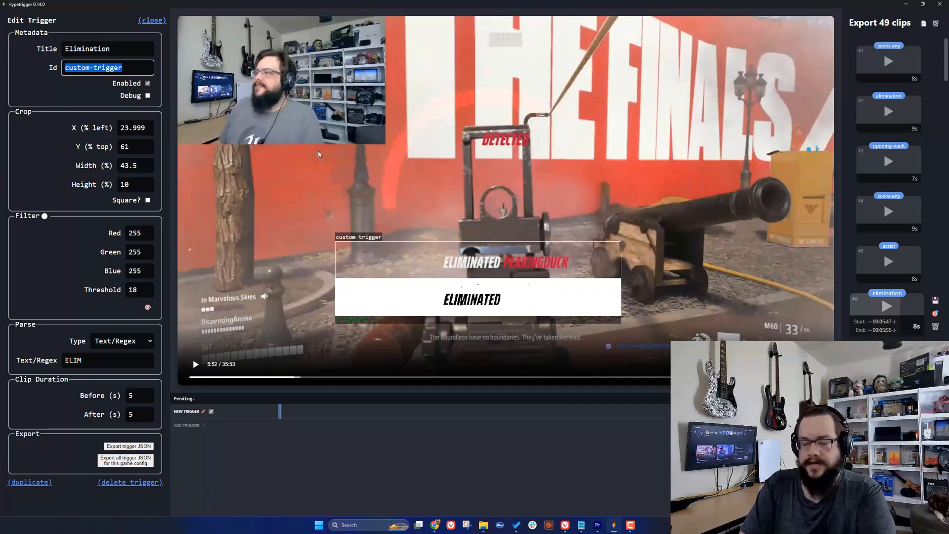
text(elimination)
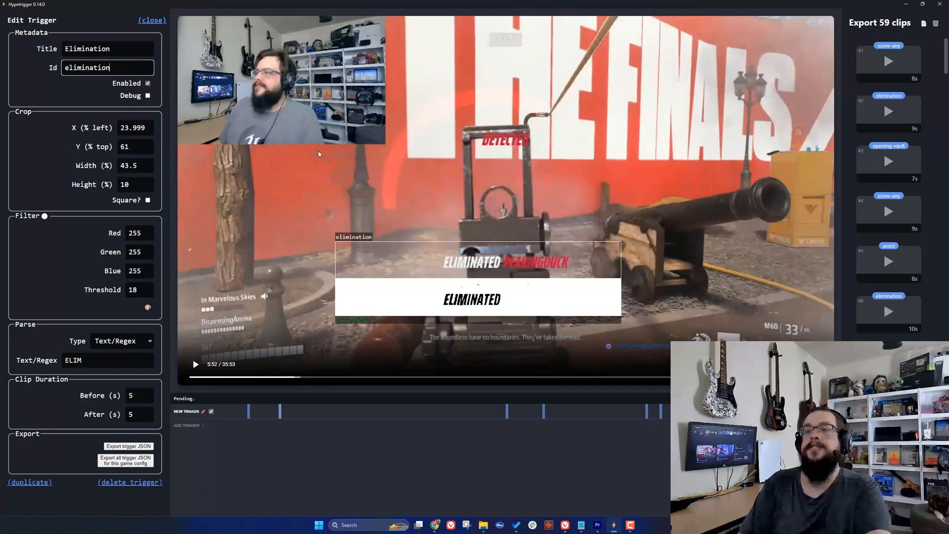
mouse_move(223, 424)
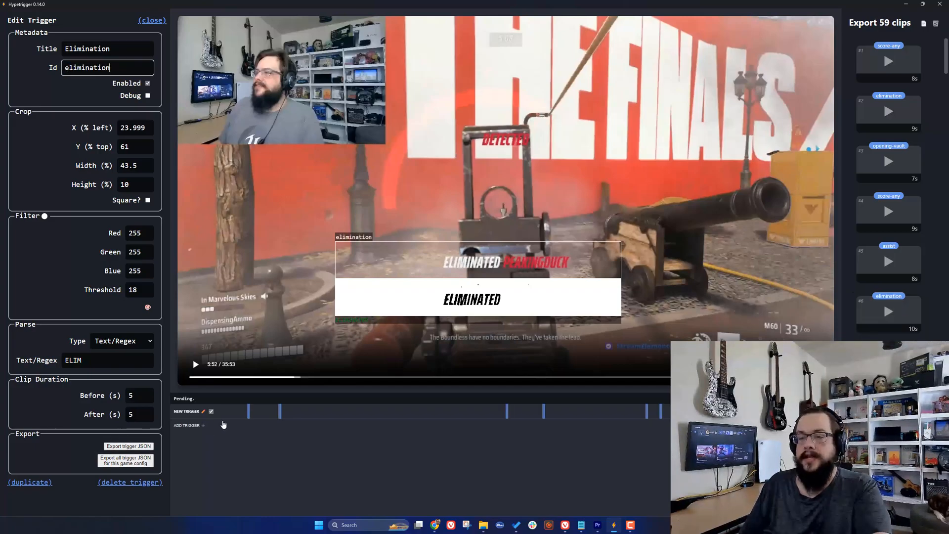
click(152, 19)
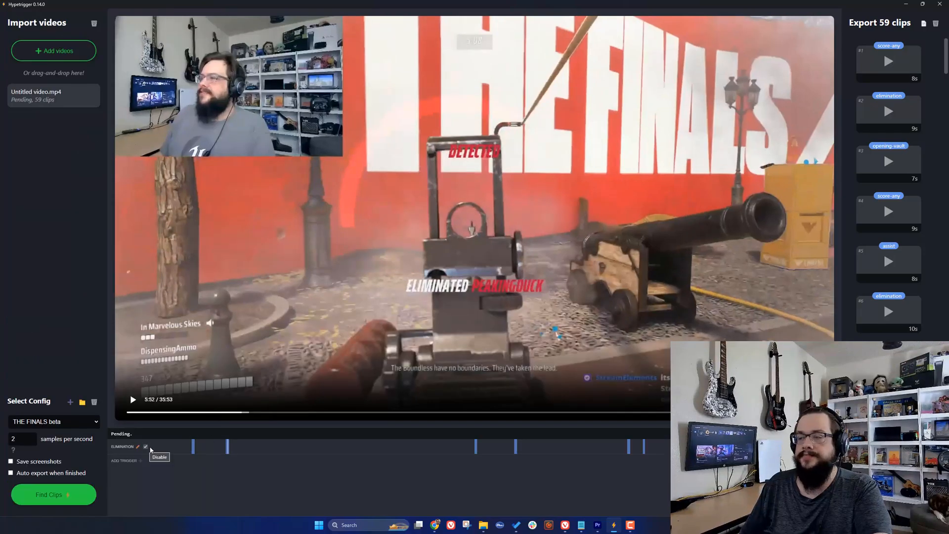
mouse_move(284, 445)
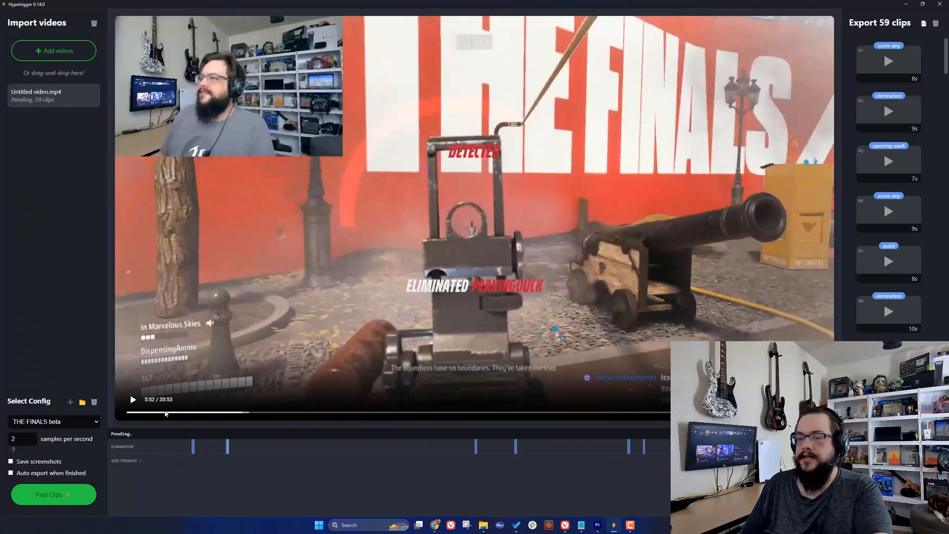
mouse_move(178, 418)
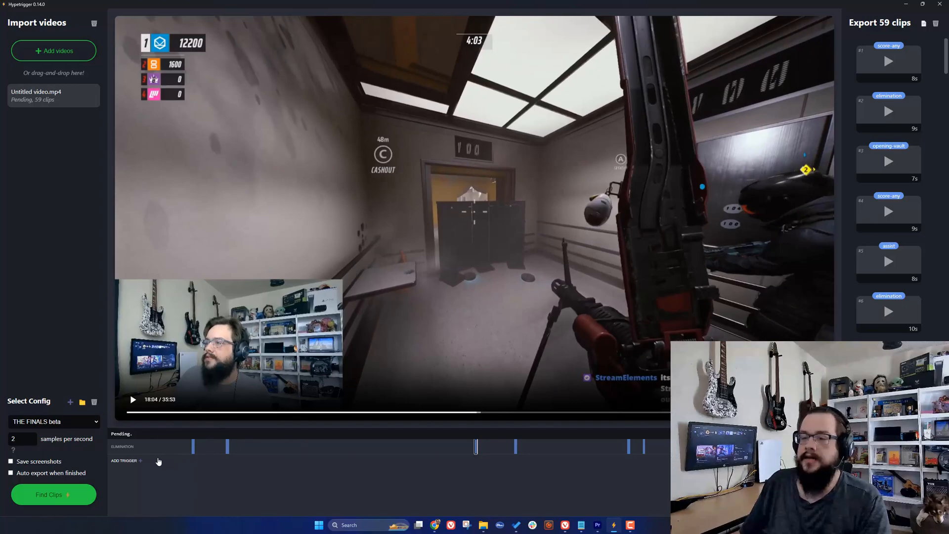
mouse_move(435, 421)
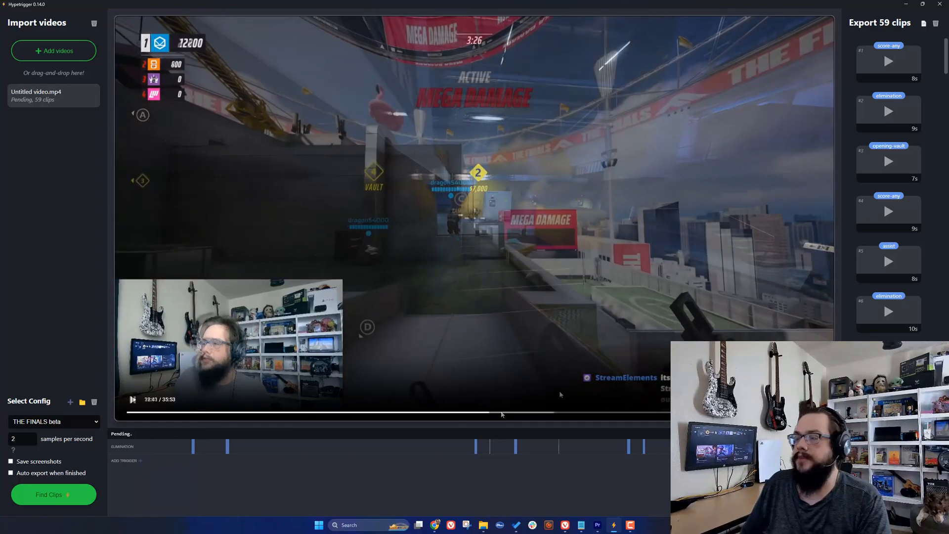
Seek to the WINNERS banner around 22:09 and start a new custom trigger.
click(132, 399)
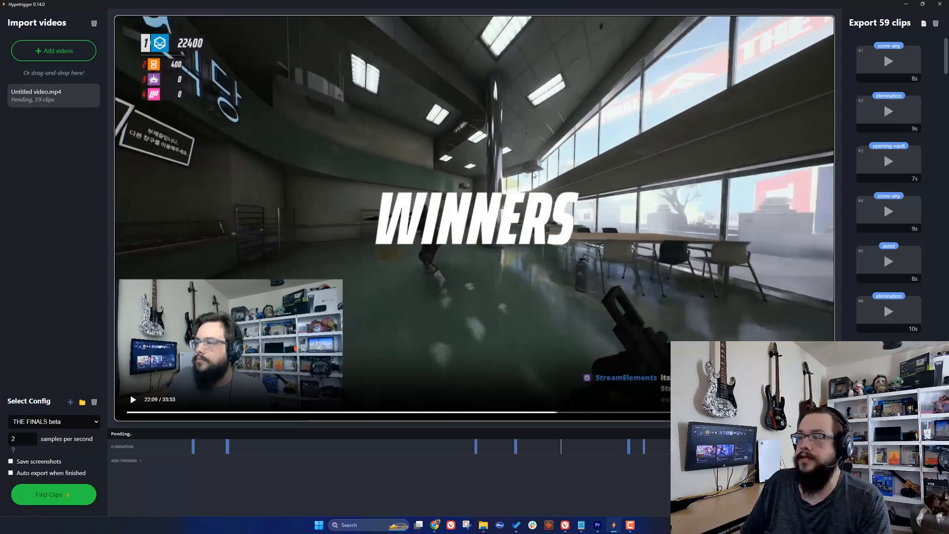
mouse_move(164, 421)
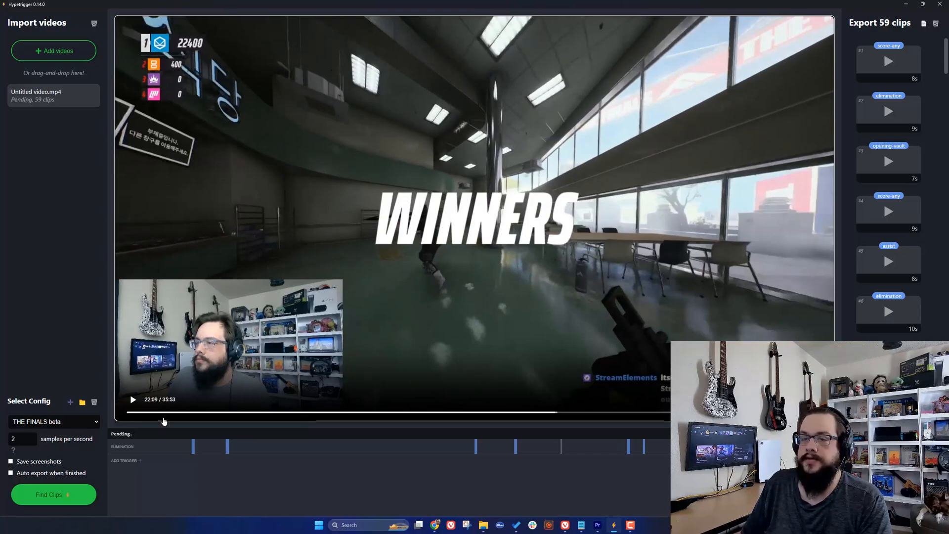
click(124, 461)
text(Game Win)
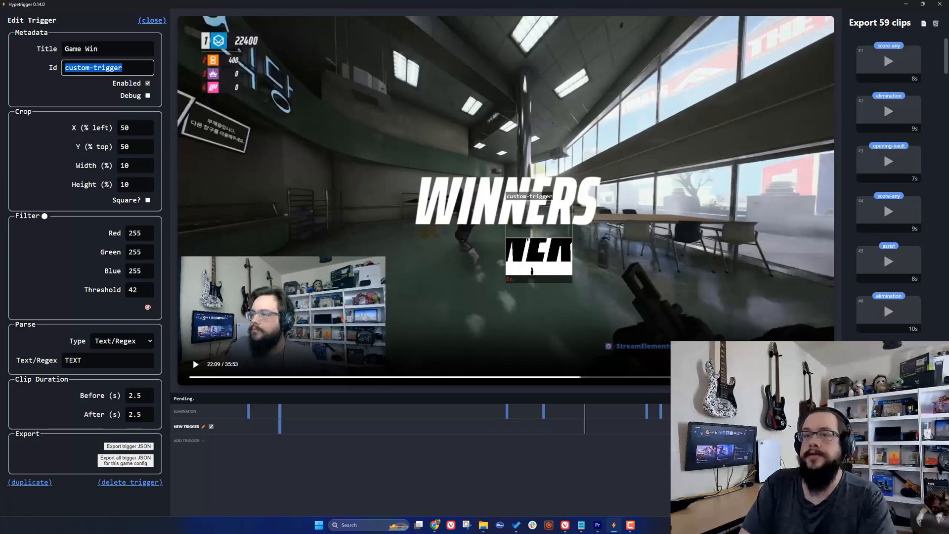
Give the trigger id 'win' and move its crop left and up, widening it over WINNERS.
text(win)
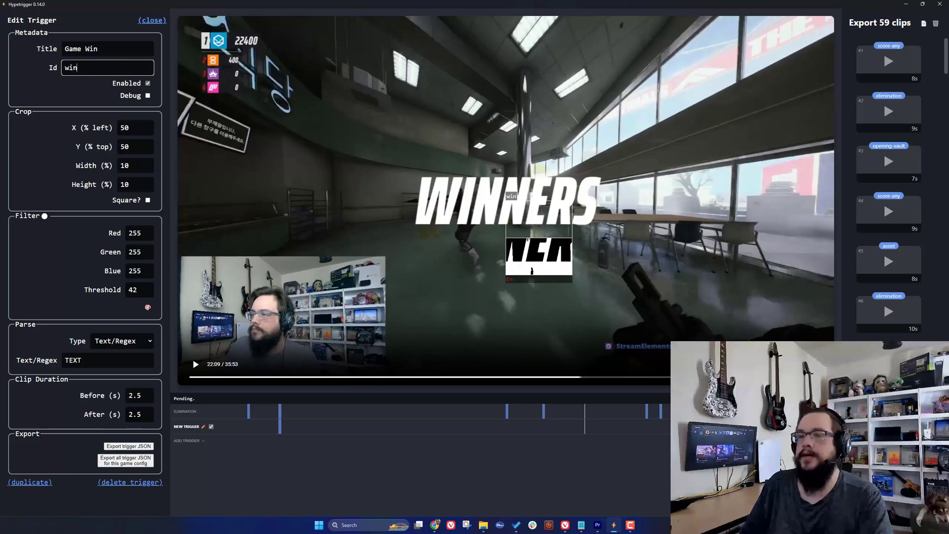
click(148, 130)
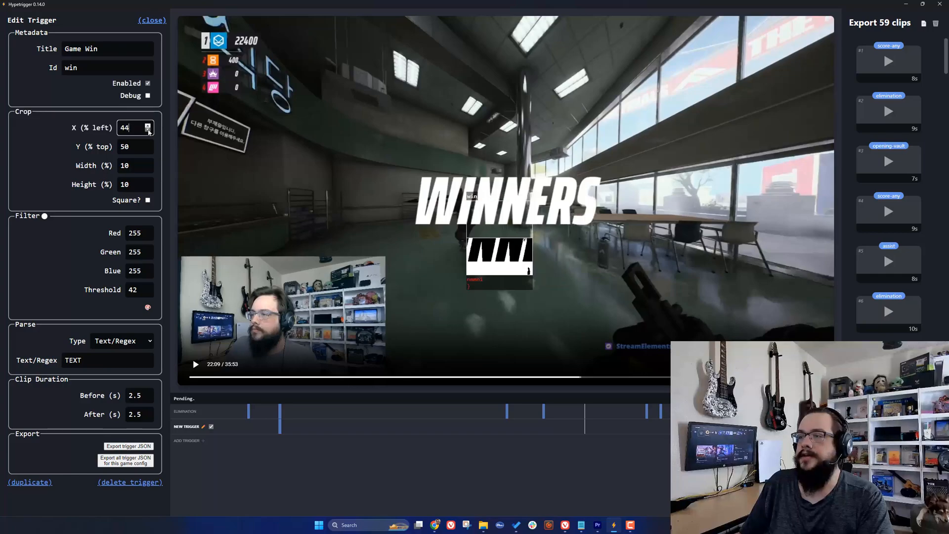
click(148, 131)
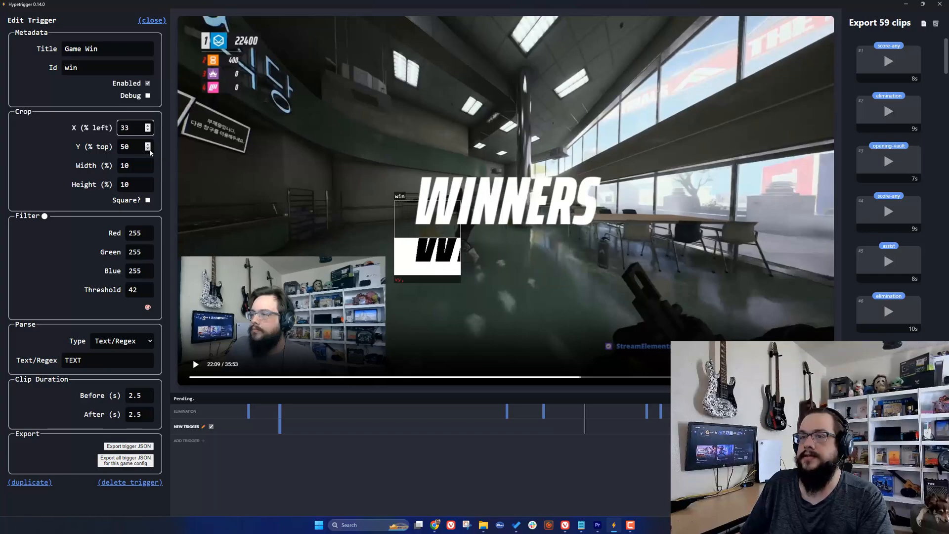
click(148, 149)
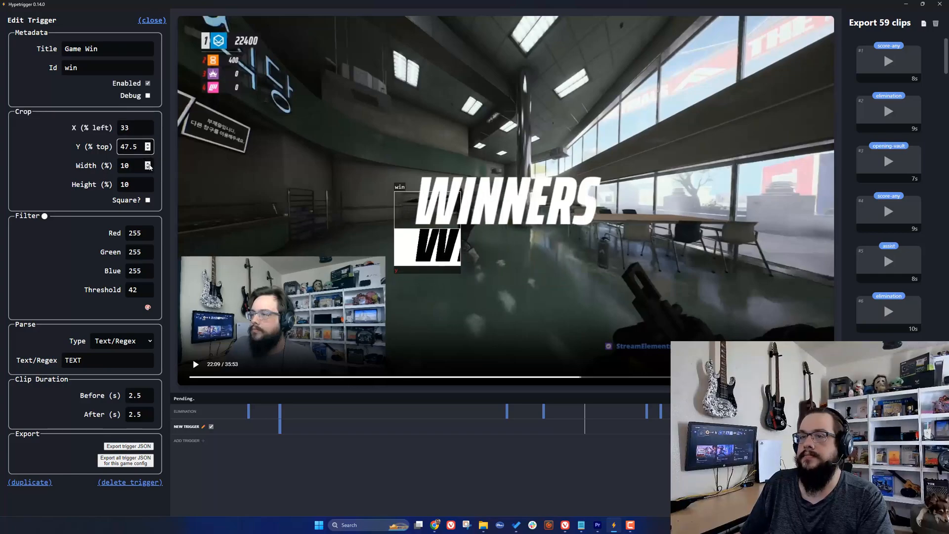
click(147, 162)
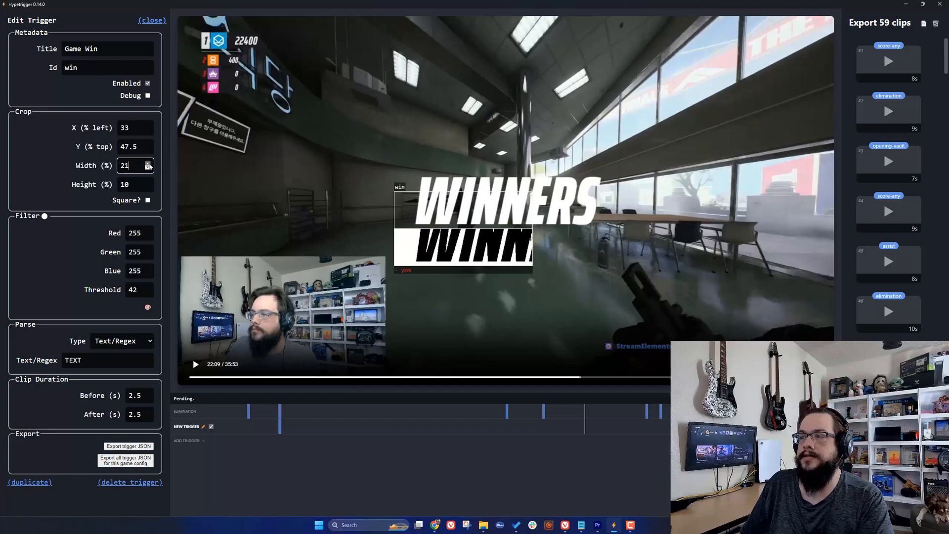
click(147, 162)
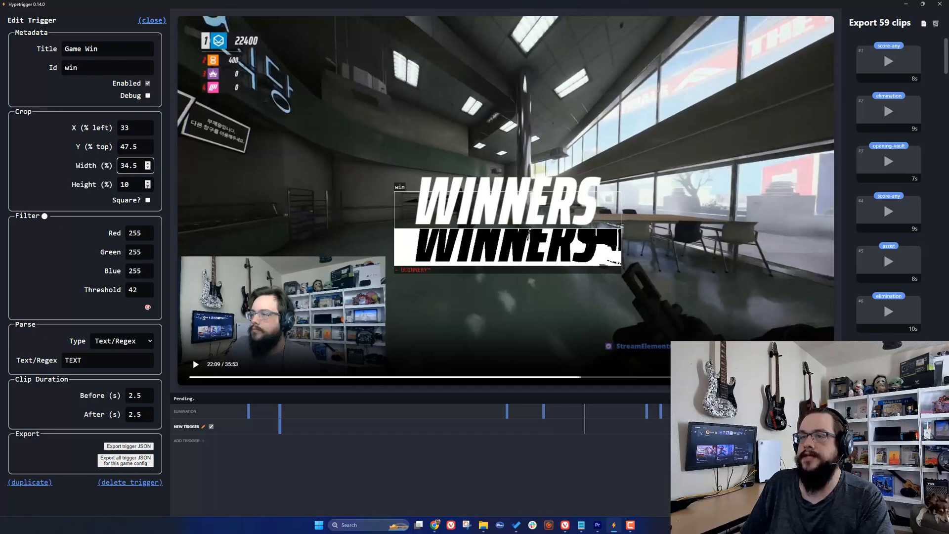
Finish the crop at X 33, Y 39.5, Width 34.5, Height 20.5 around the WINNERS banner.
click(145, 181)
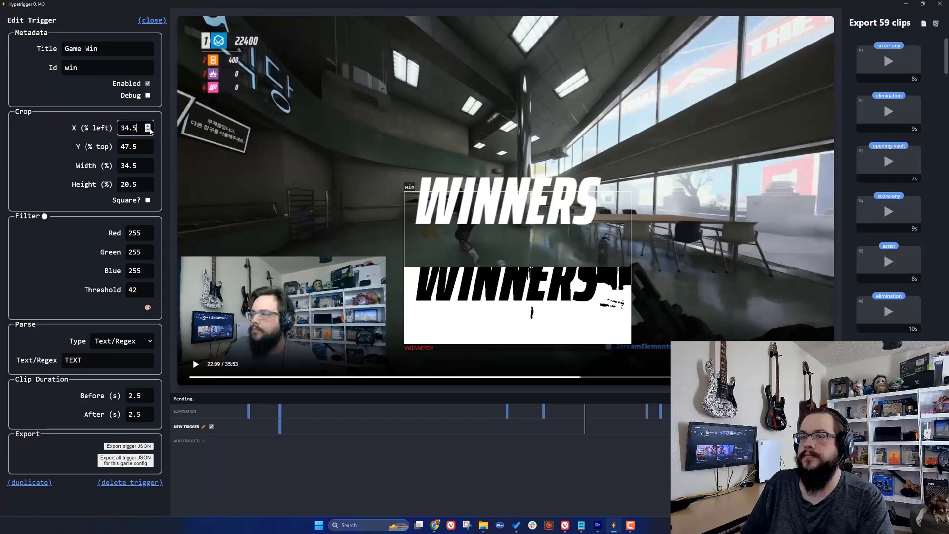
click(147, 131)
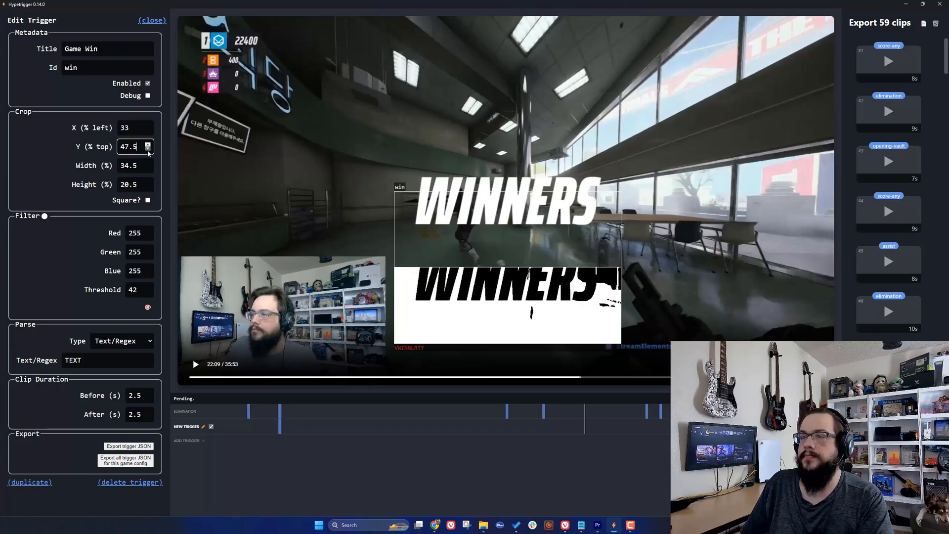
click(147, 149)
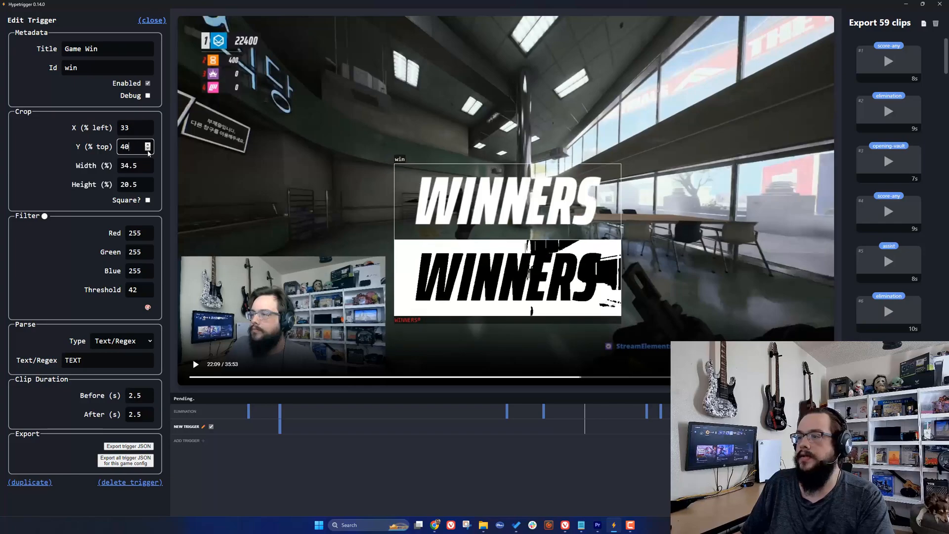
click(148, 150)
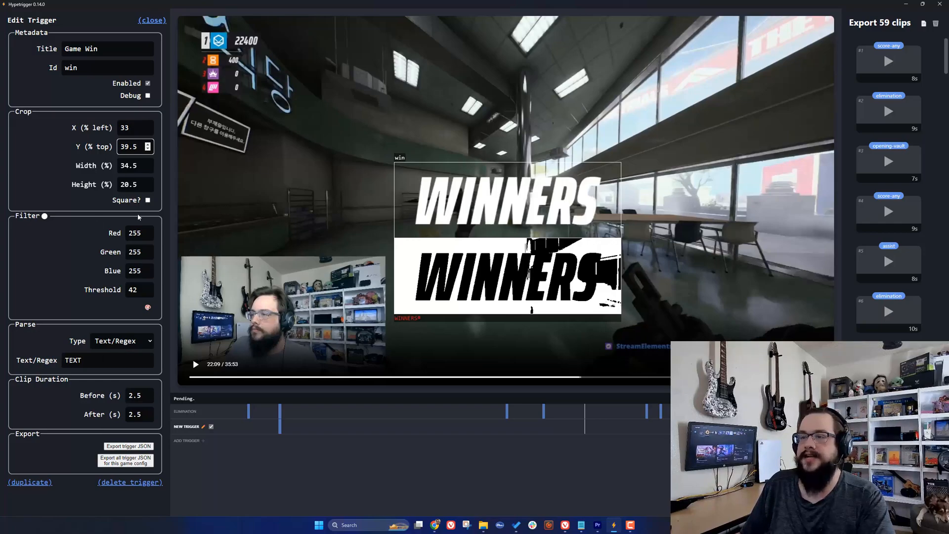
mouse_move(77, 238)
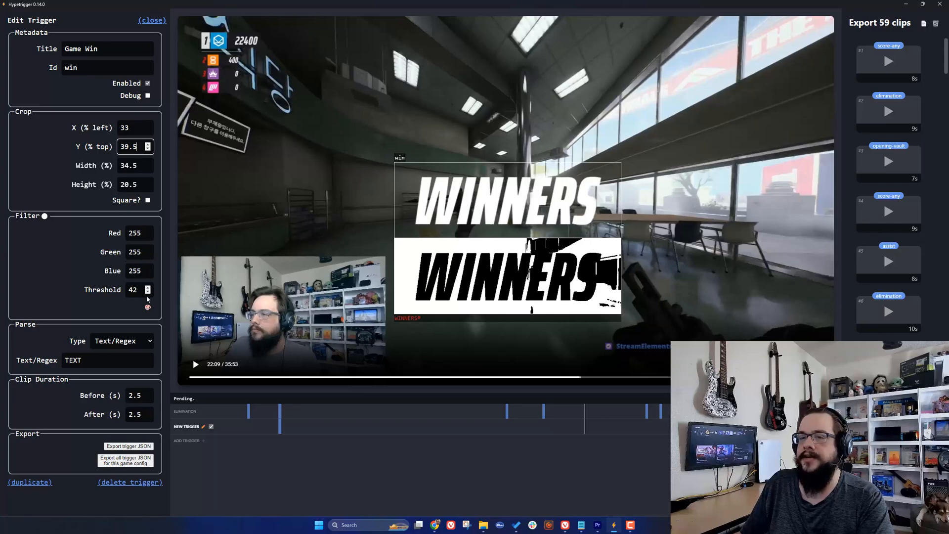
Set Filter Threshold to 6 and the Parse Text/Regex field to WINNERS.
click(148, 293)
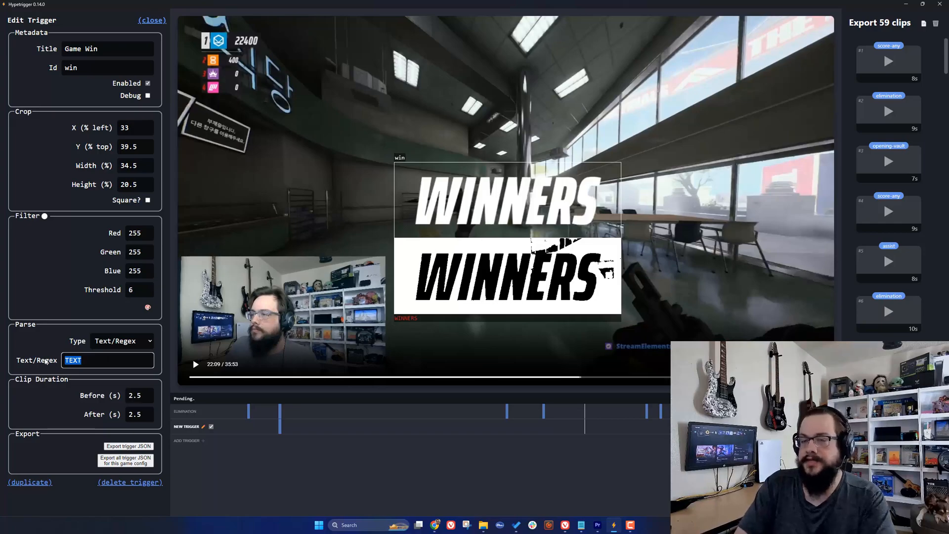
text(WINNERS)
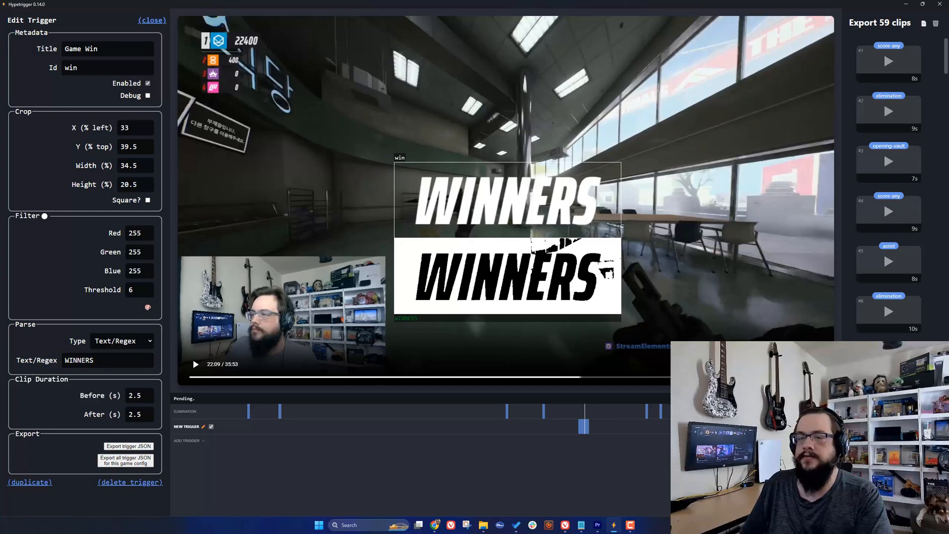
click(149, 395)
text(20)
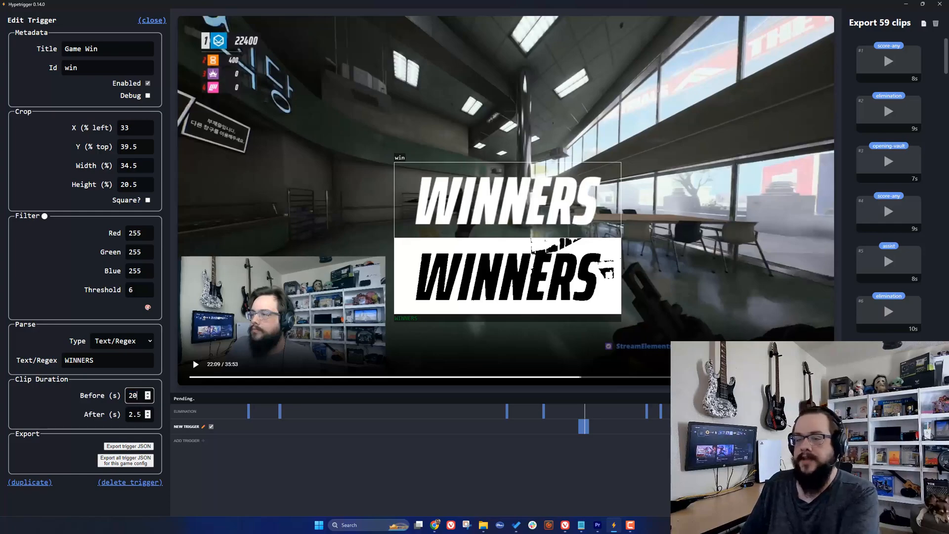
Keep 20 seconds before and 5 after each detection, then close Edit Trigger.
click(135, 414)
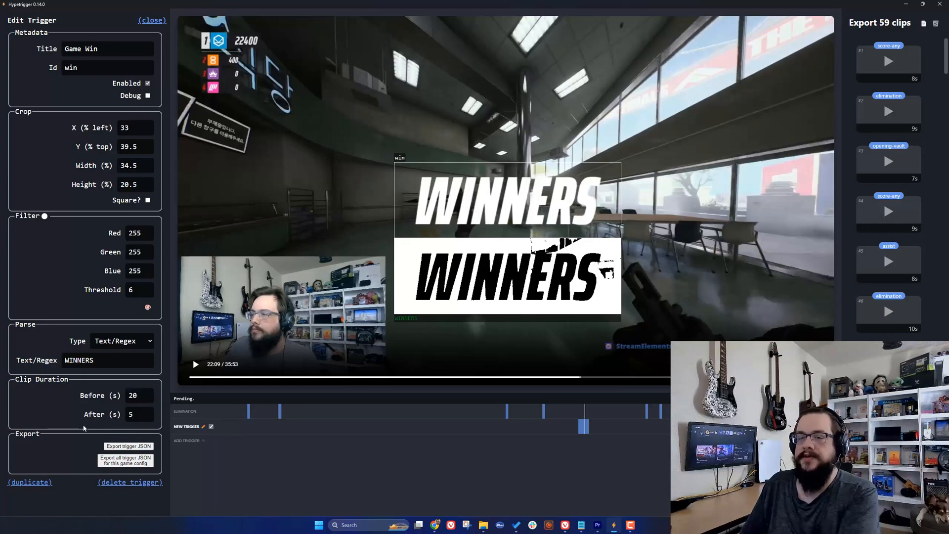
mouse_move(329, 307)
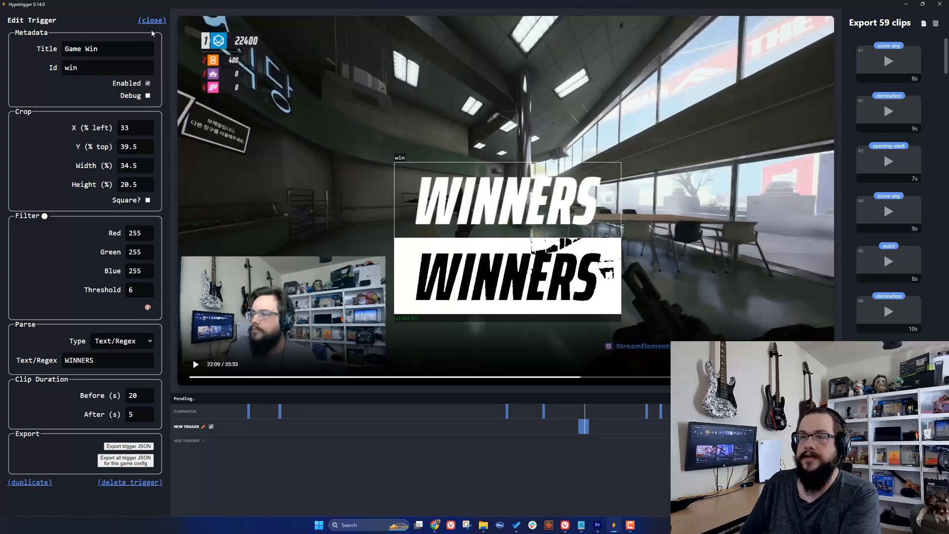
click(151, 19)
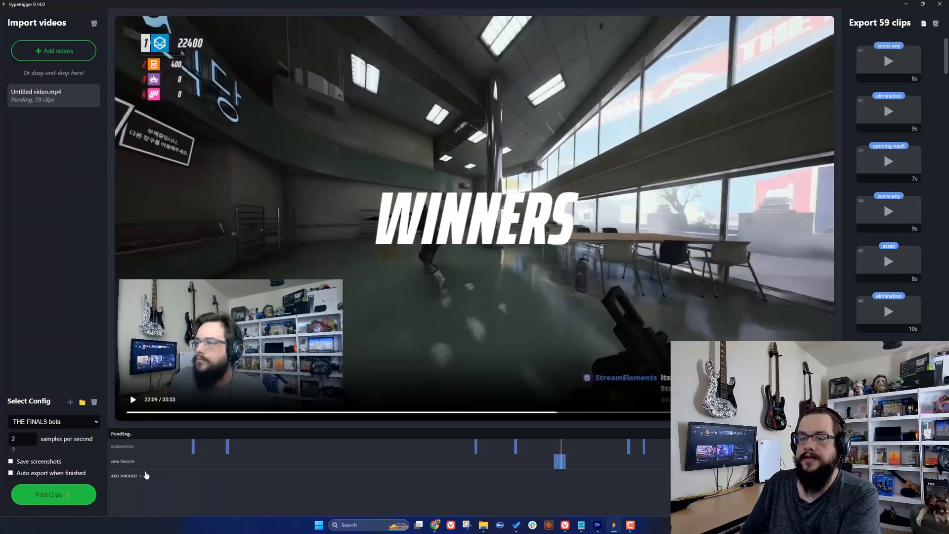
Select the new timeline row so its label updates to GAME WIN.
click(123, 475)
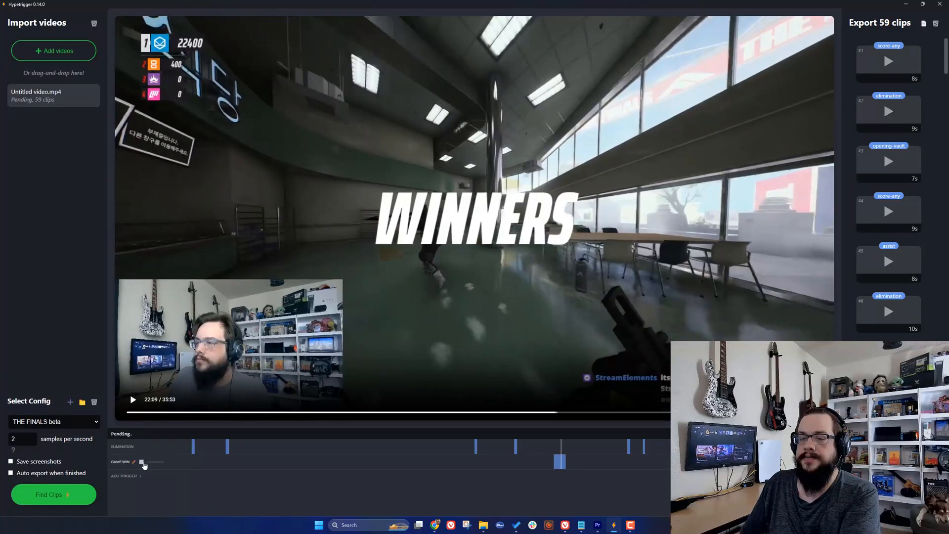
click(144, 465)
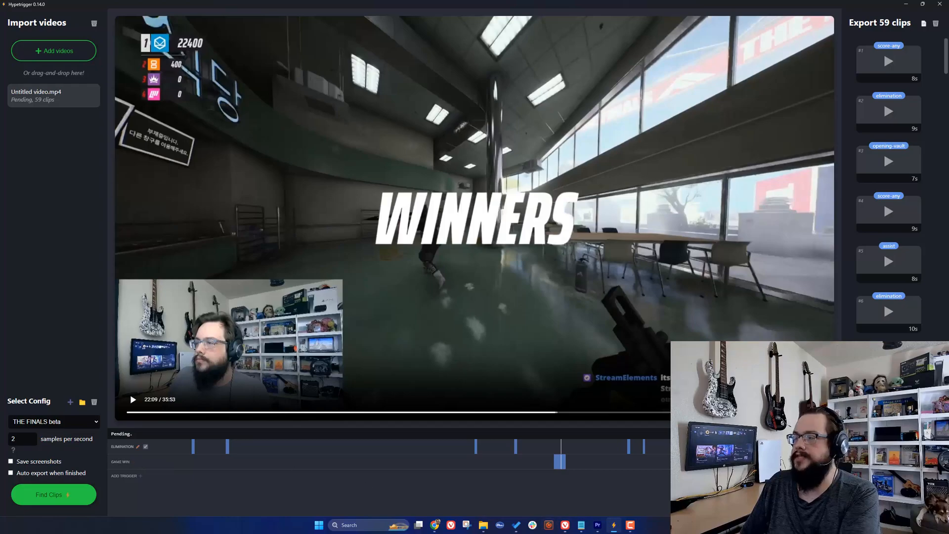